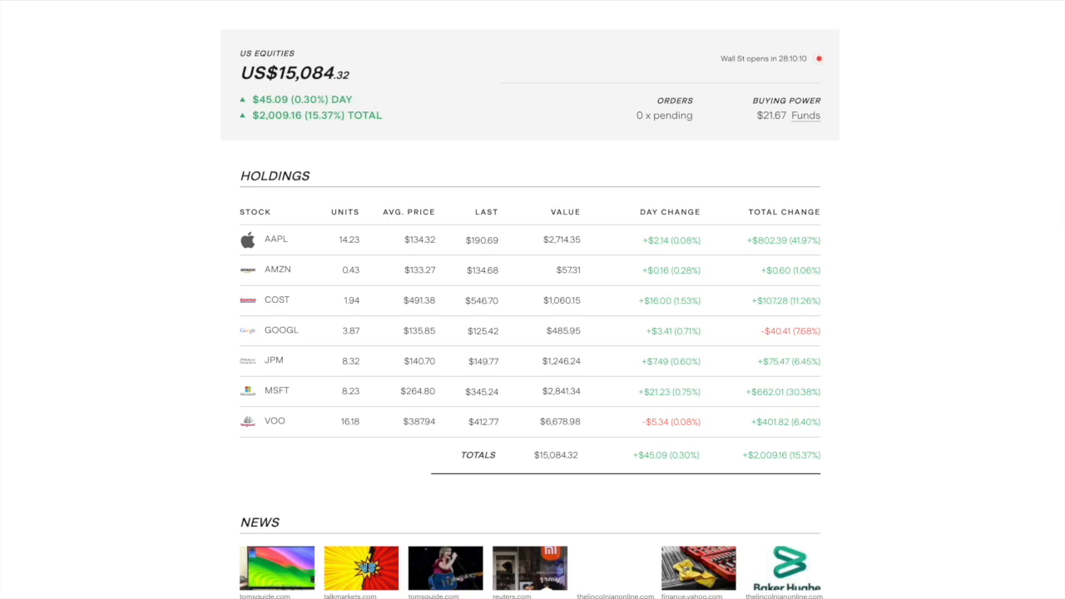
{"action": "mouse_move", "coordinate": [397, 157]}
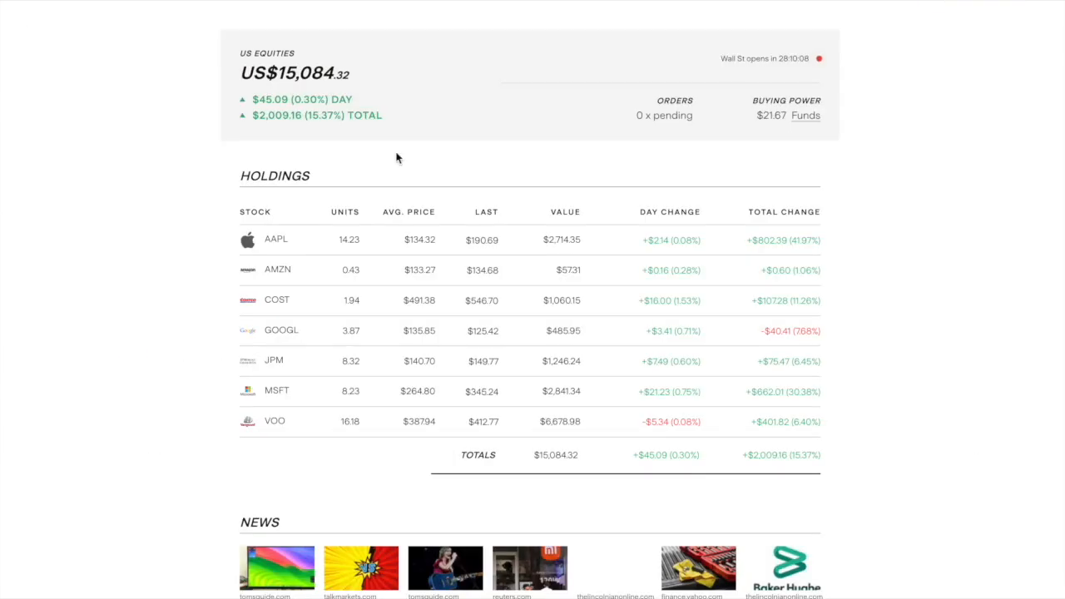
{"action": "mouse_move", "coordinate": [799, 253]}
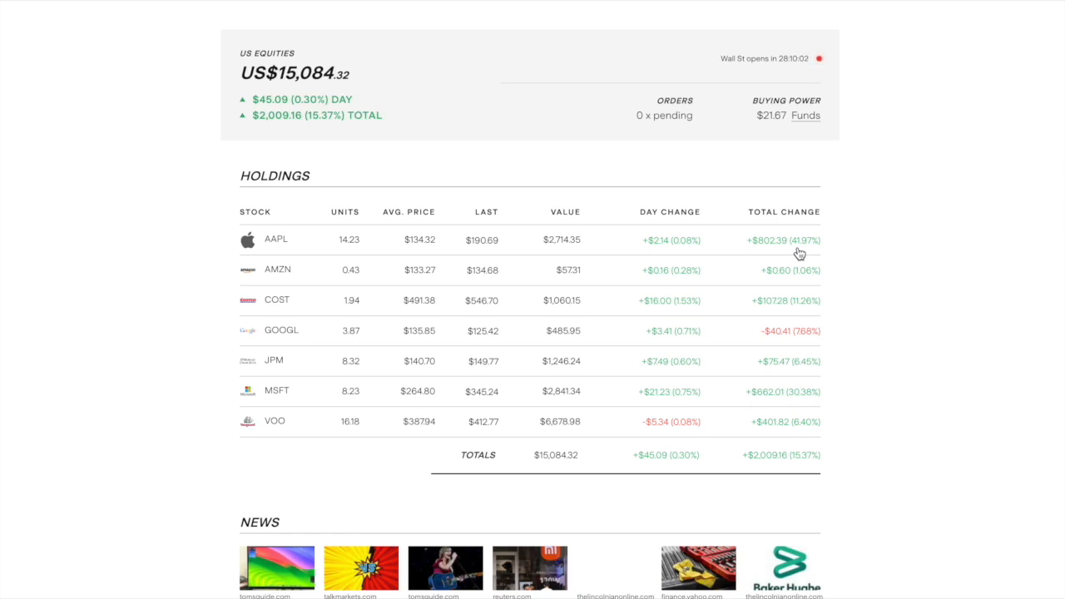
{"action": "mouse_move", "coordinate": [649, 146]}
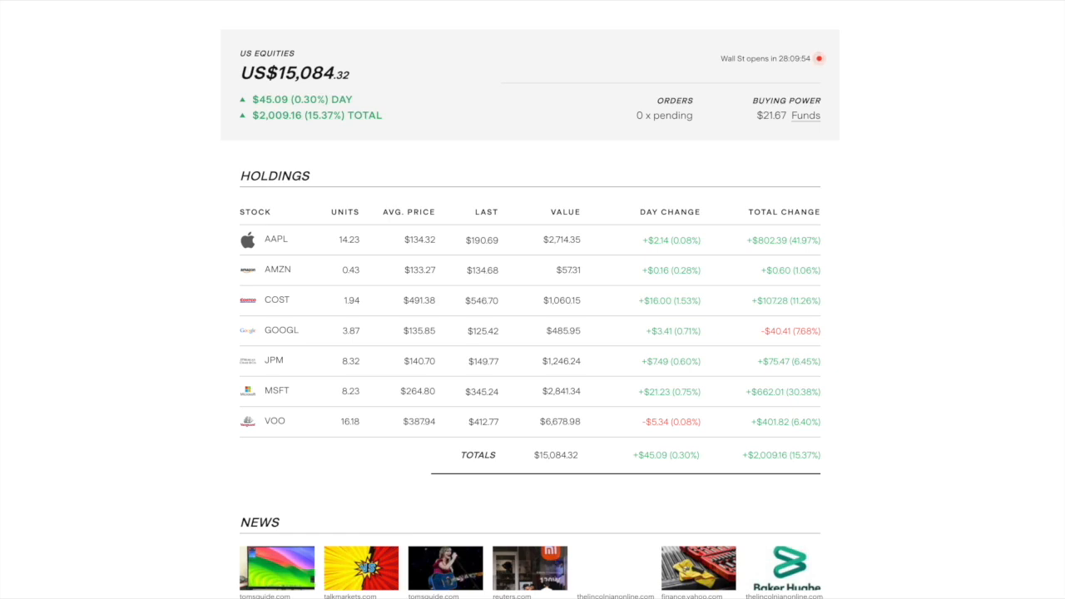
{"action": "mouse_move", "coordinate": [379, 263]}
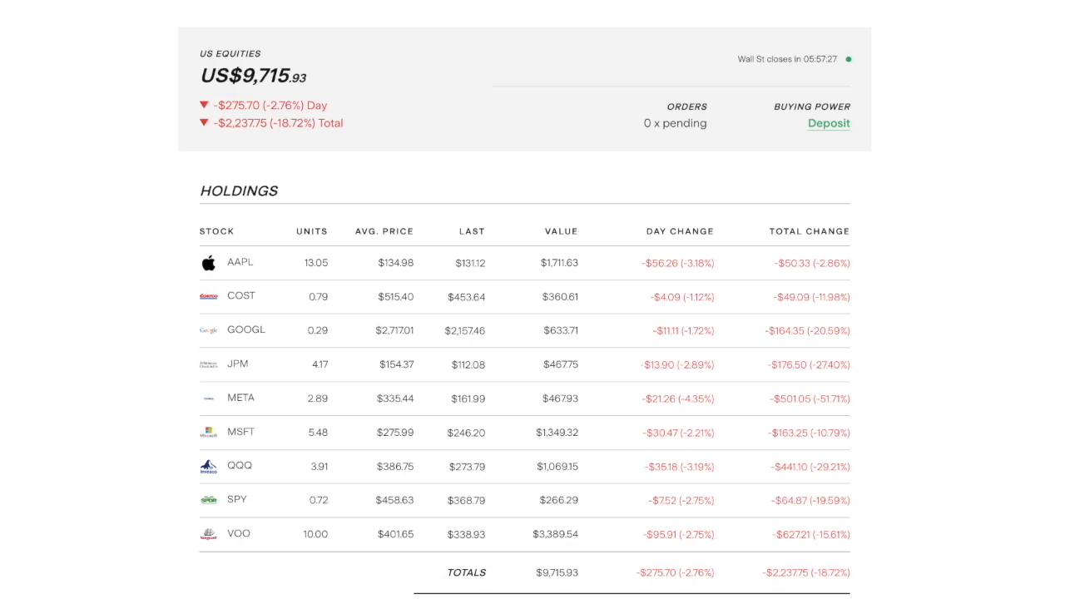
View the VOO three-month chart at $349.13, then return to the US$15,084.32 holdings table.
{"action": "left_click", "coordinate": [239, 532]}
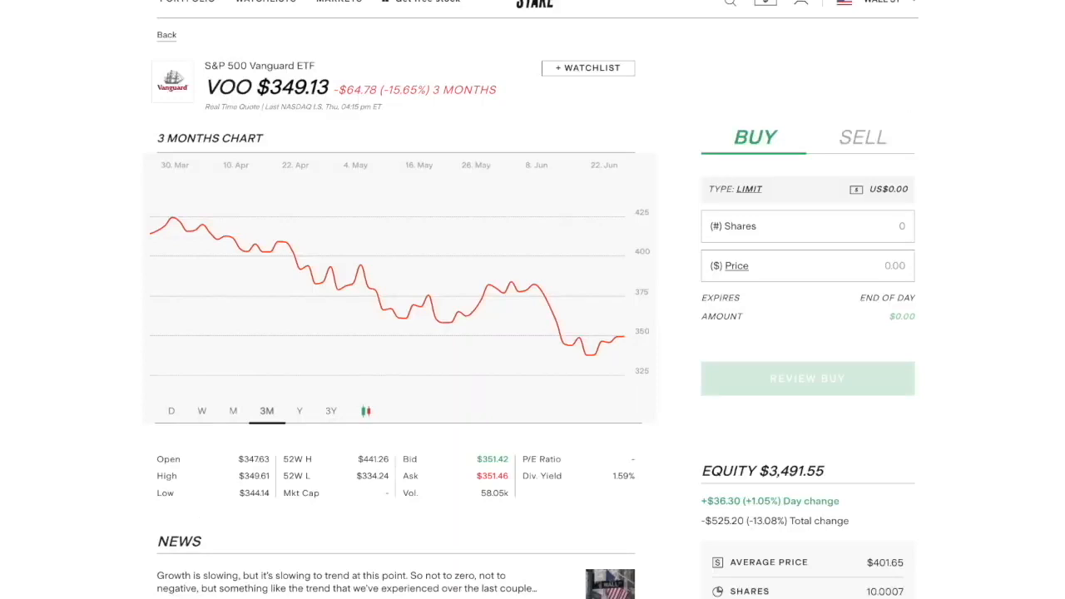
{"action": "left_click", "coordinate": [167, 33]}
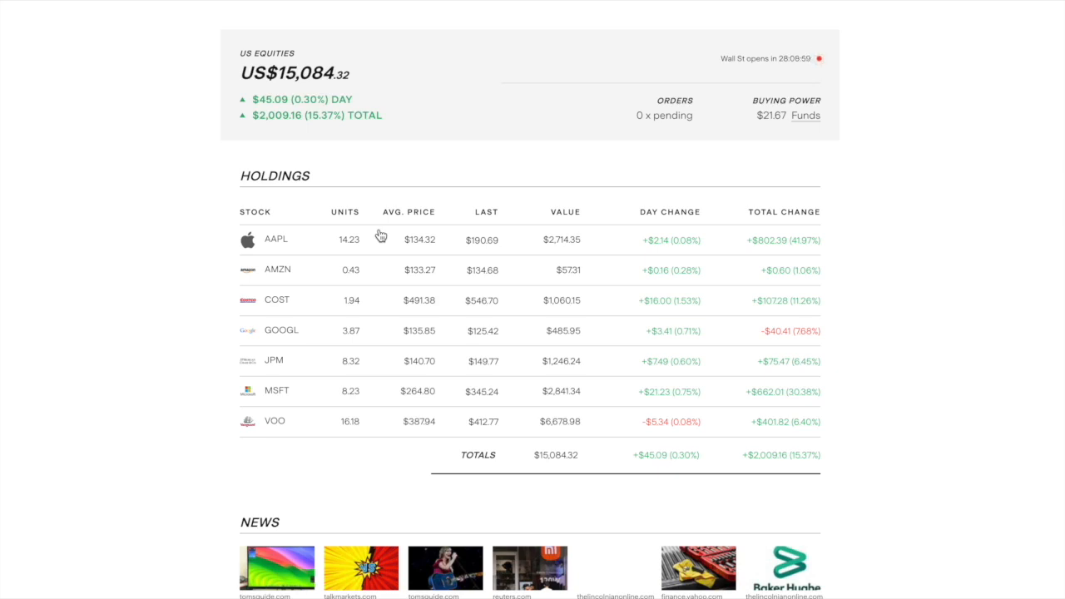
{"action": "mouse_move", "coordinate": [524, 260]}
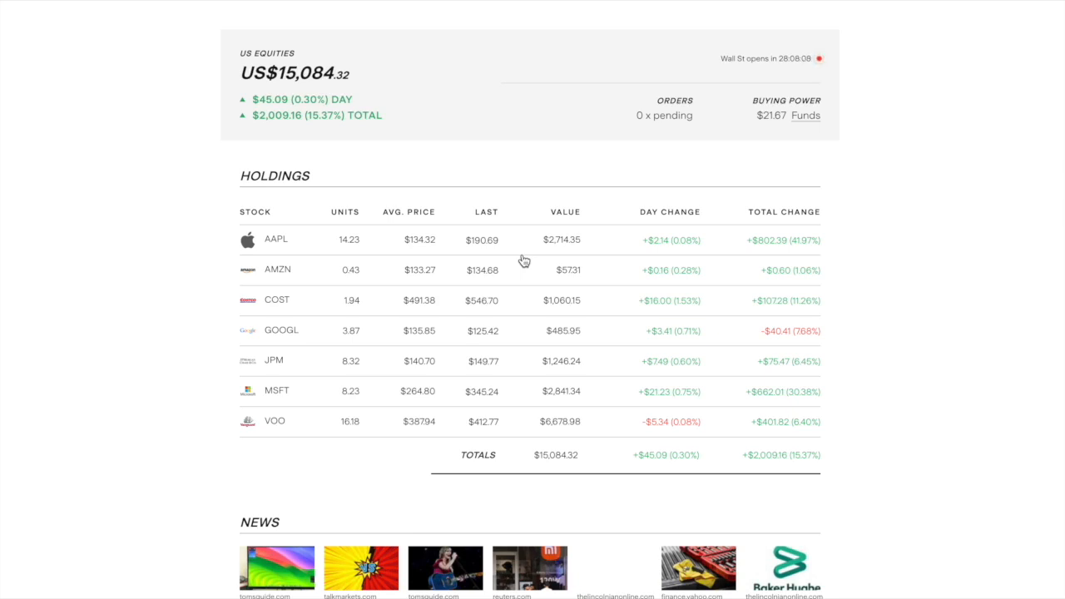
{"action": "mouse_move", "coordinate": [253, 429]}
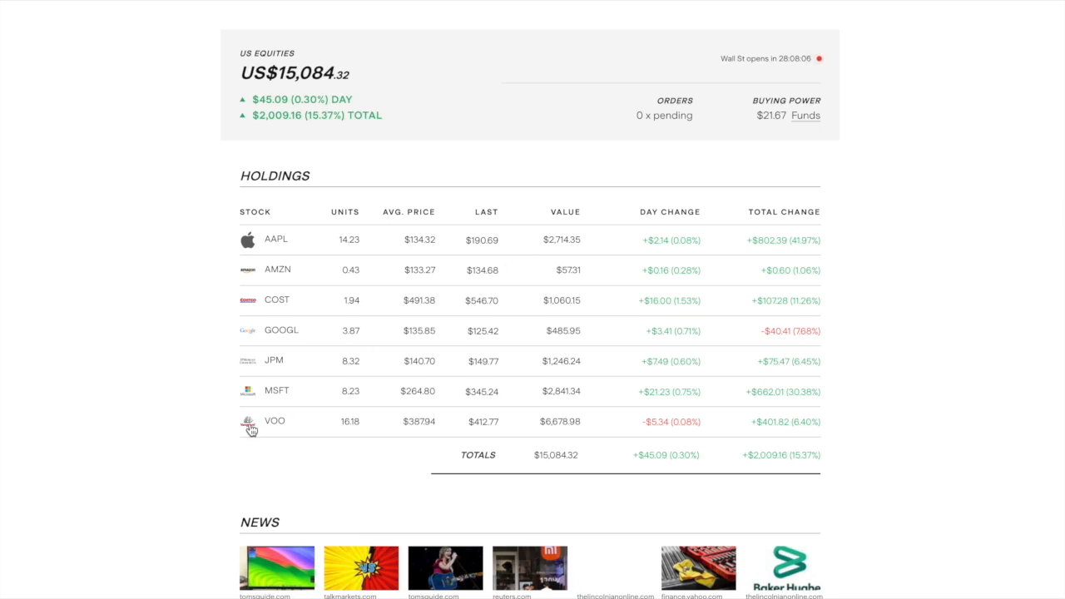
Check the VOO detail page at $412.77 with its one-day chart, then return to the holdings list.
{"action": "left_click", "coordinate": [274, 419]}
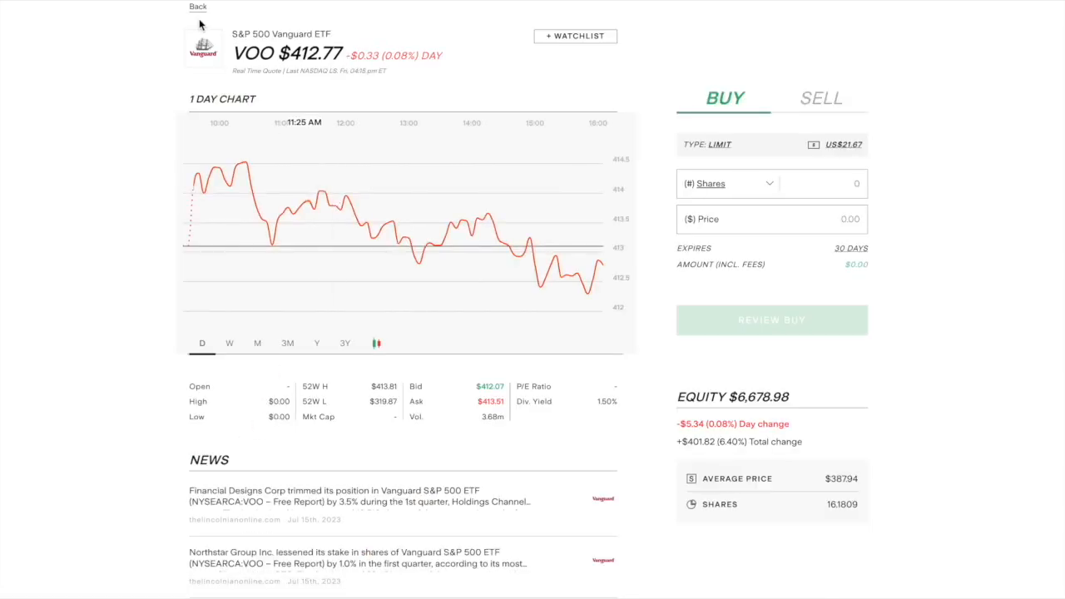
{"action": "left_click", "coordinate": [198, 7]}
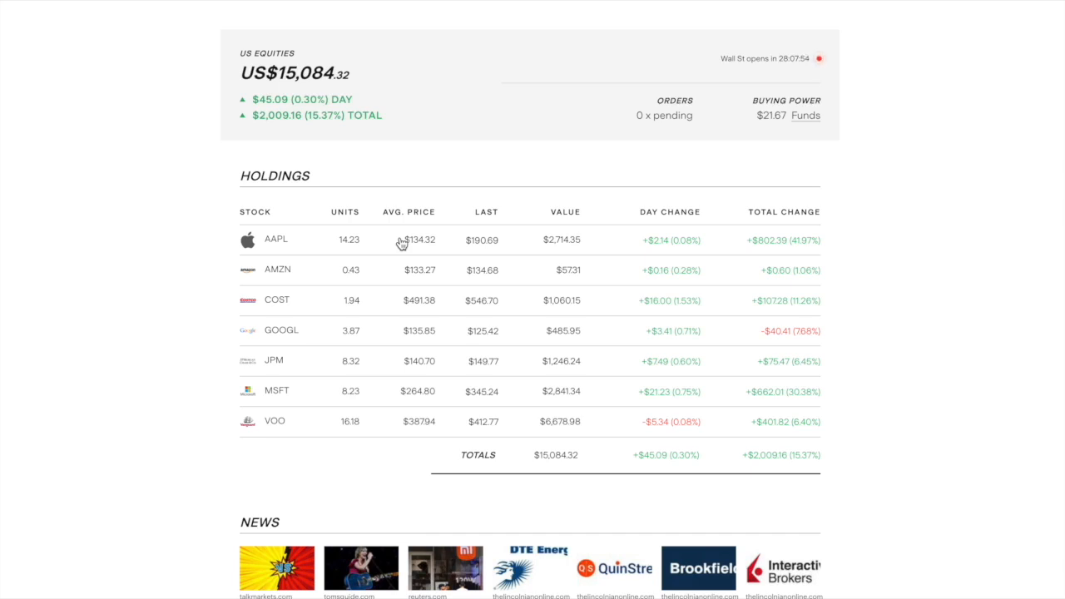
{"action": "mouse_move", "coordinate": [403, 243]}
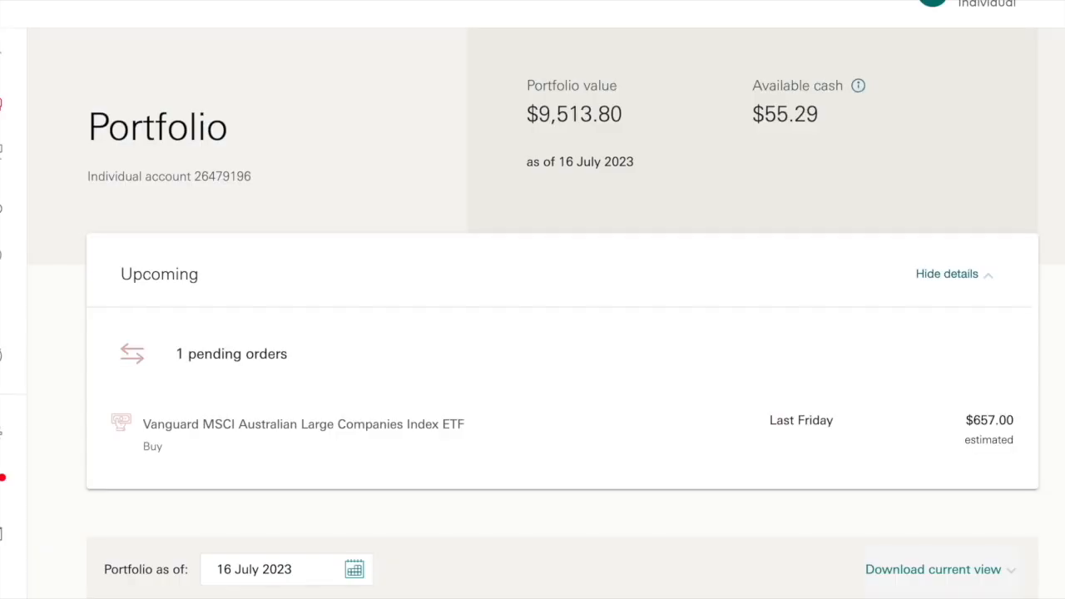
Scroll the Vanguard portfolio page ($9,513.80) down past the pending order, cash account and ETF holdings.
{"action": "scroll", "scroll_direction": "down", "scroll_amount": 3}
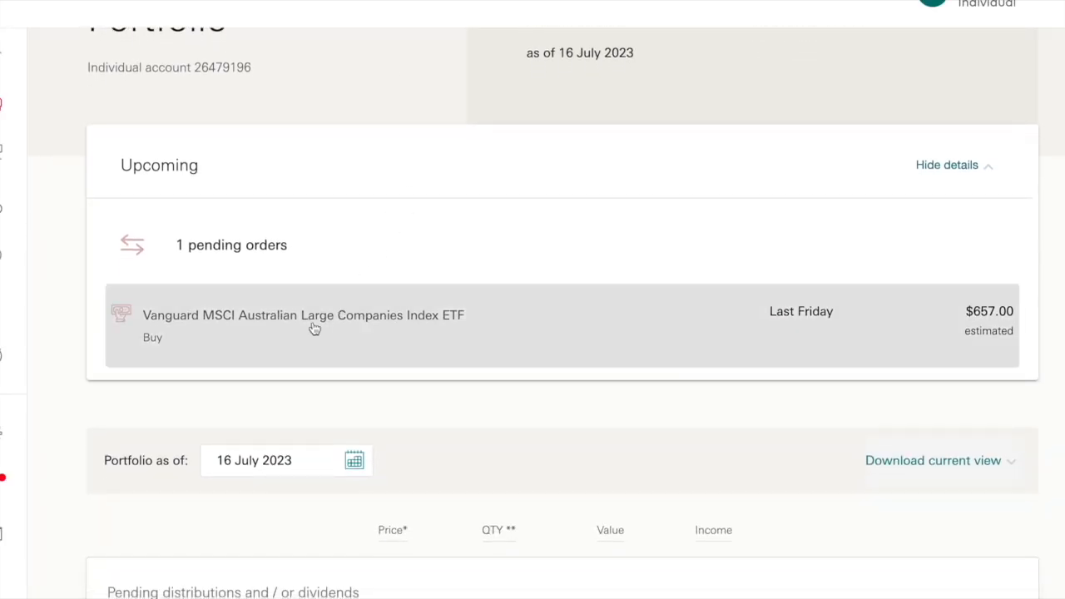
{"action": "scroll", "scroll_direction": "down", "scroll_amount": 3}
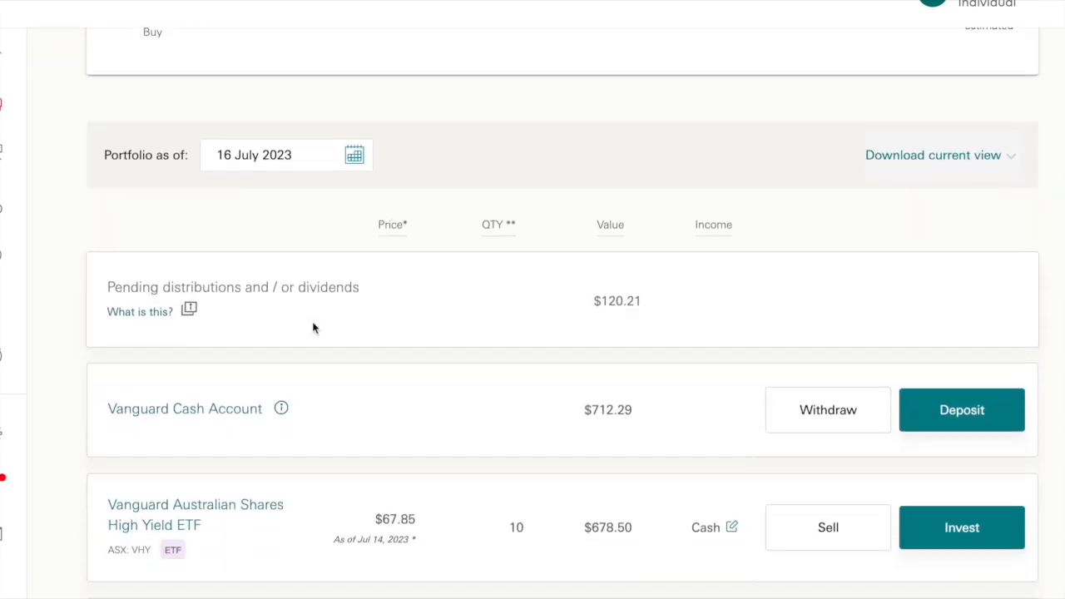
{"action": "scroll", "scroll_direction": "down", "scroll_amount": 3}
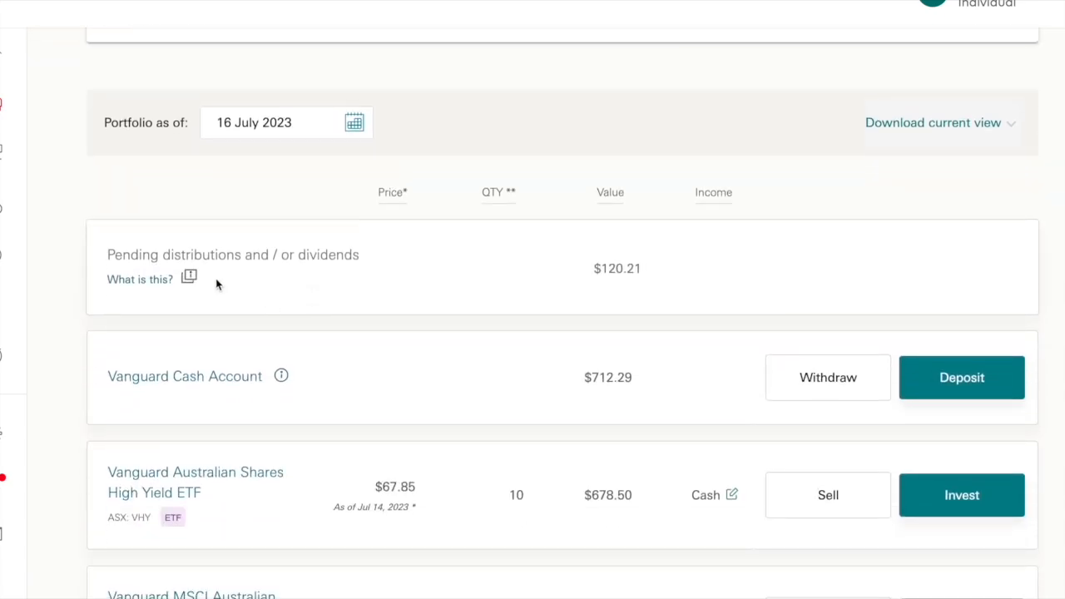
{"action": "mouse_move", "coordinate": [370, 396]}
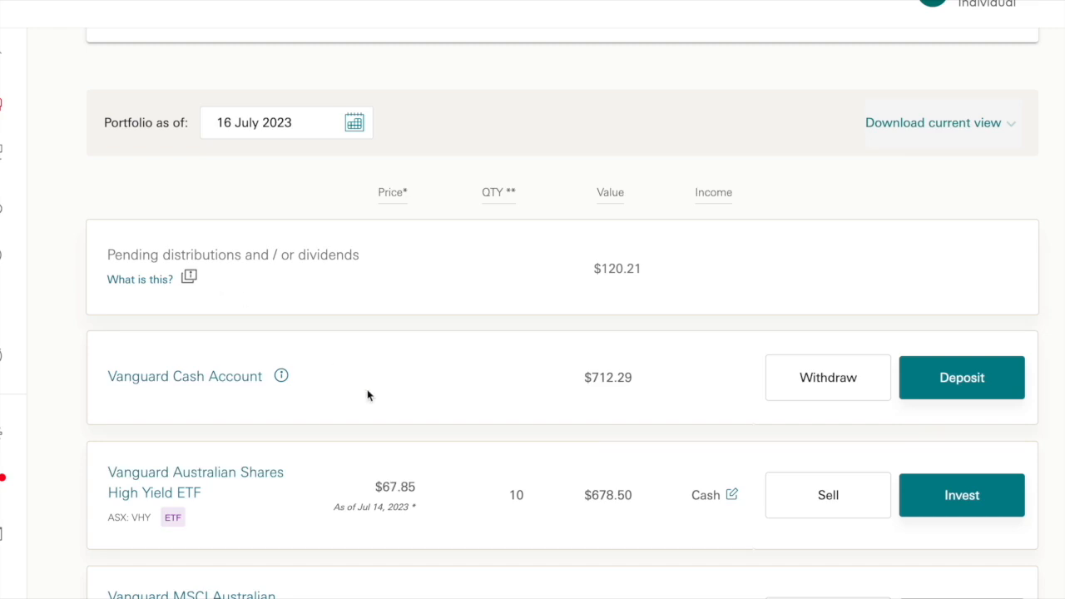
{"action": "scroll", "scroll_direction": "down", "scroll_amount": 3}
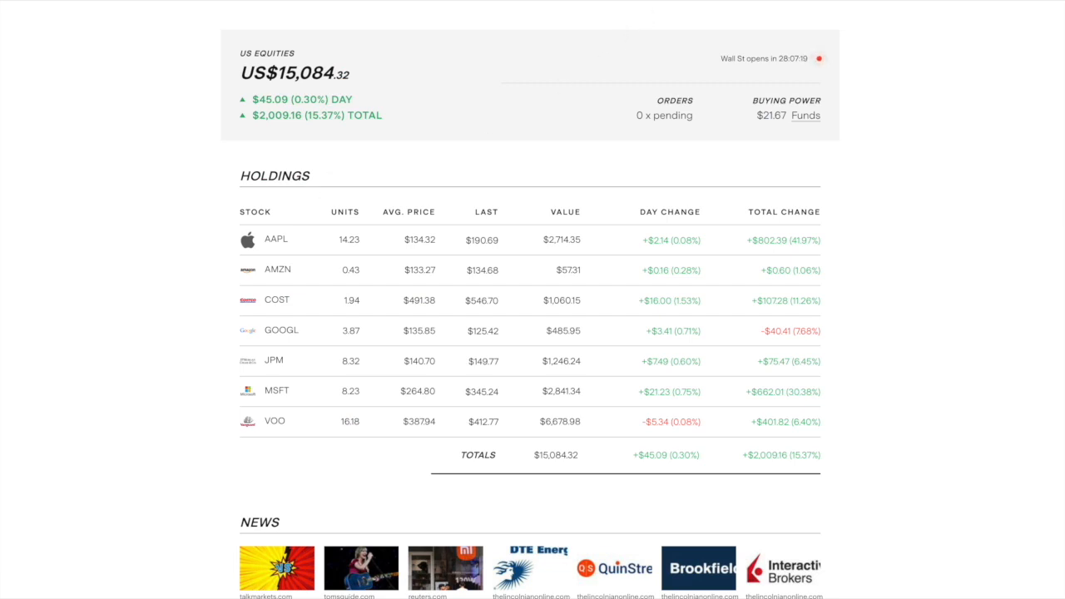
View the Stake wallet with US$21.67 buying power and the recent VOO and MSFT dividend transactions.
{"action": "left_click", "coordinate": [805, 115]}
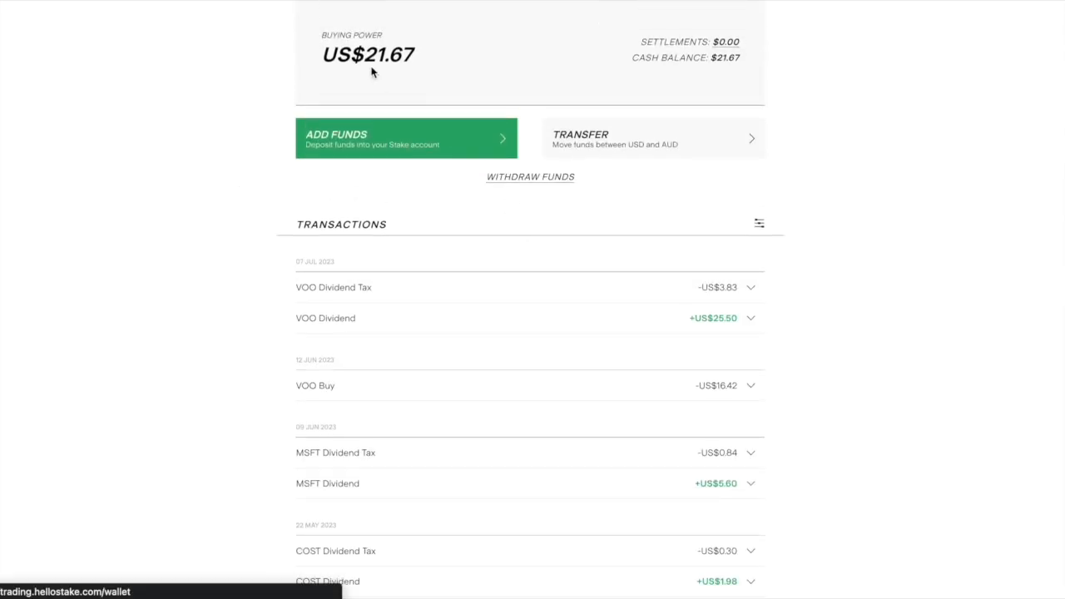
{"action": "mouse_move", "coordinate": [541, 268]}
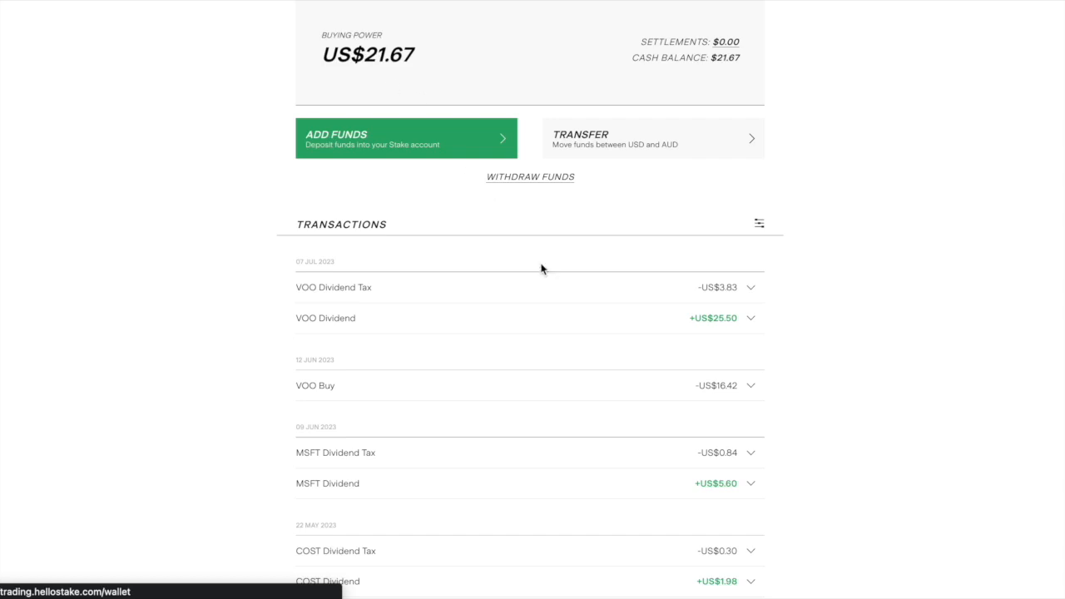
{"action": "scroll", "scroll_direction": "down", "scroll_amount": 3}
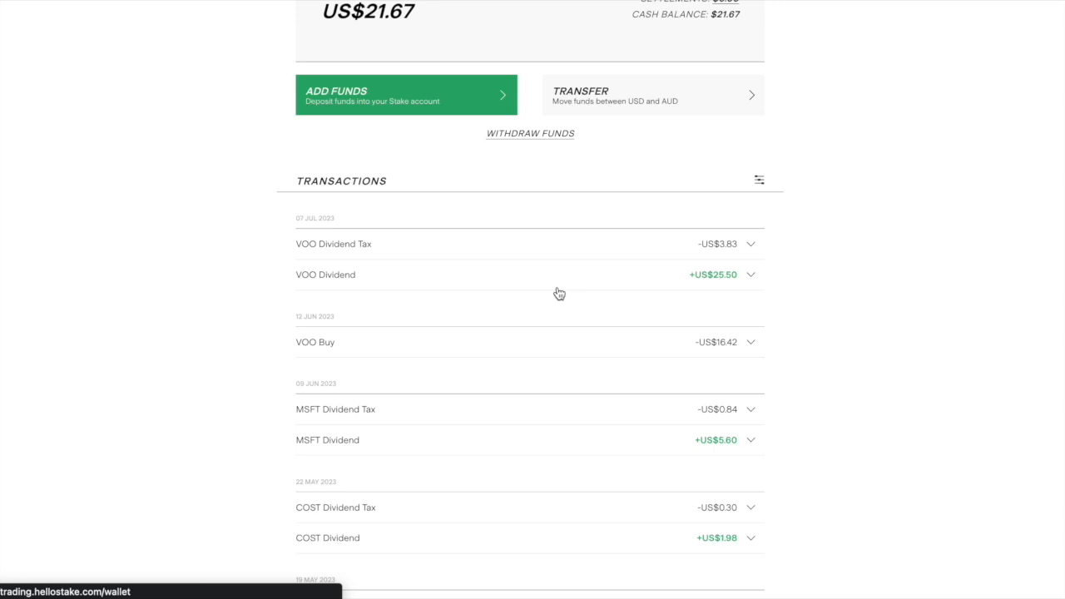
{"action": "scroll", "scroll_direction": "up", "scroll_amount": 3}
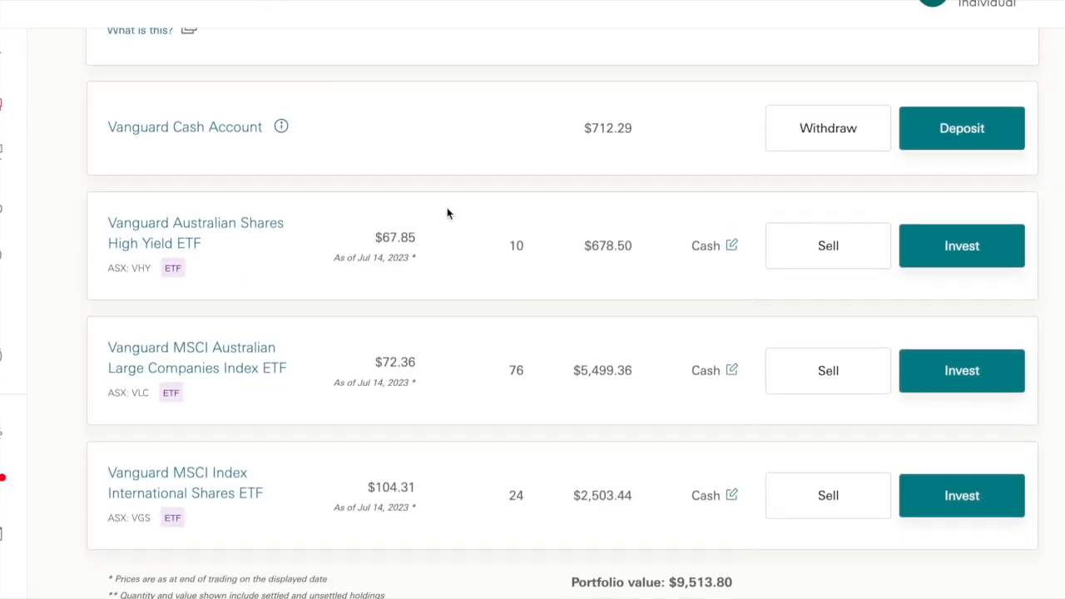
Scroll the Vanguard portfolio to review the pending ETF order, cash account and holdings list again.
{"action": "scroll", "scroll_direction": "up", "scroll_amount": 3}
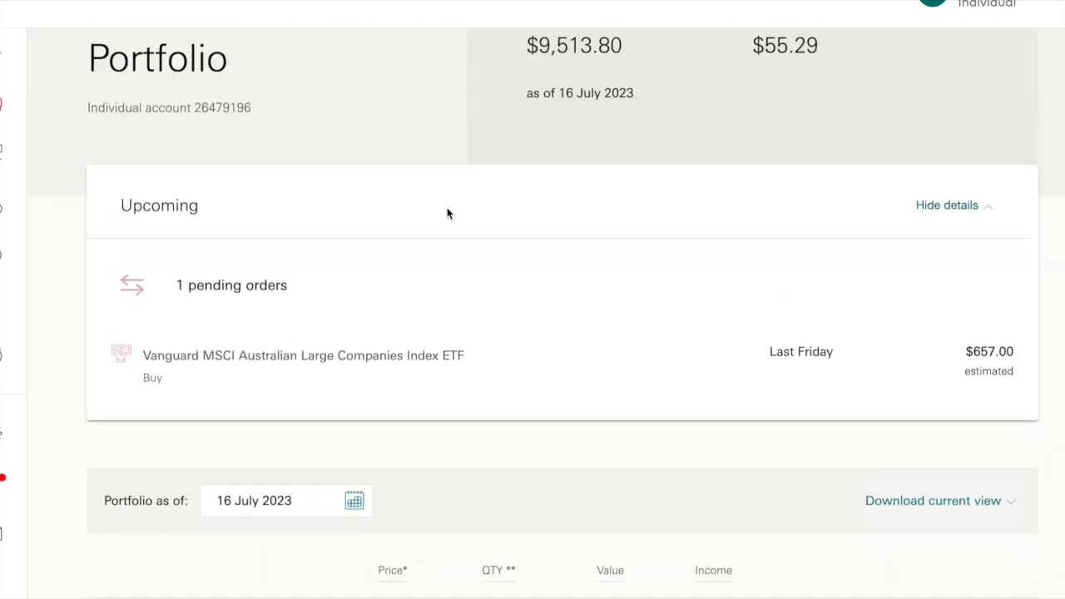
{"action": "scroll", "scroll_direction": "up", "scroll_amount": 3}
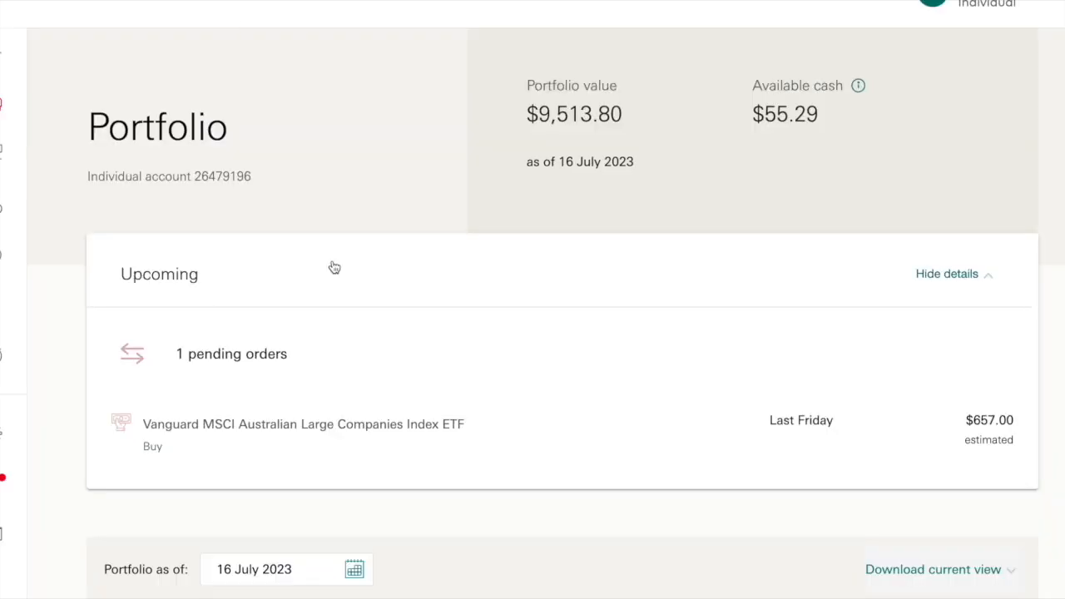
{"action": "scroll", "scroll_direction": "down", "scroll_amount": 3}
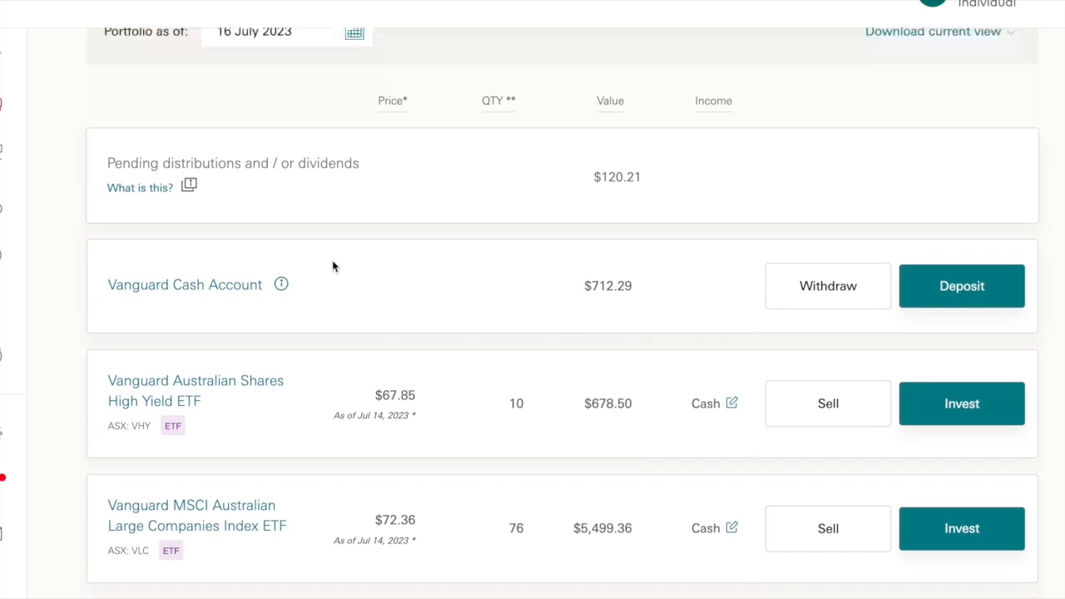
{"action": "scroll", "scroll_direction": "up", "scroll_amount": 3}
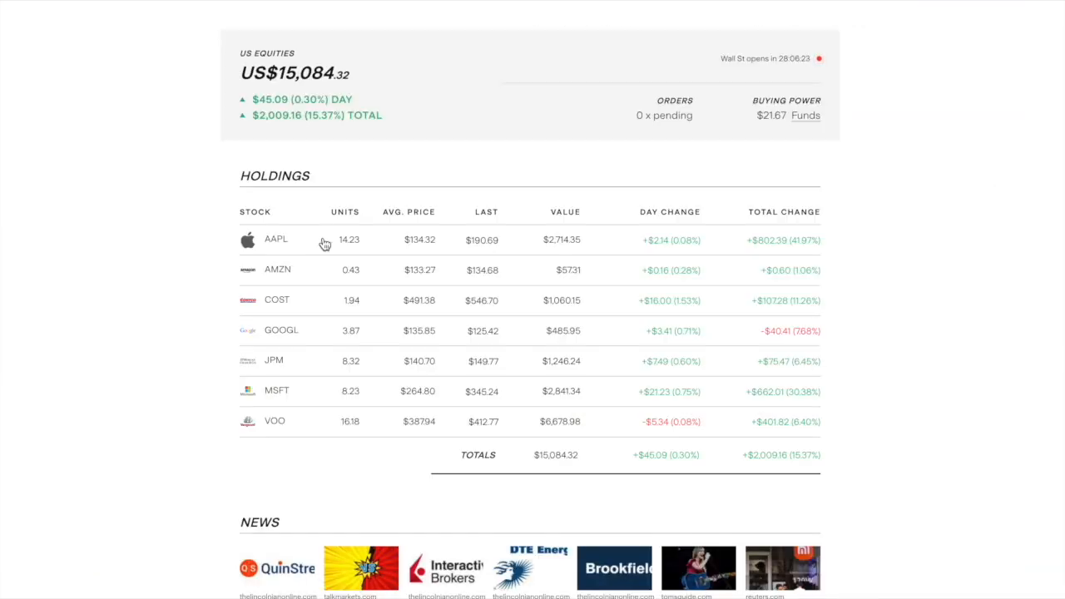
View the VOO holding's three-month price chart, then return to the holdings list.
{"action": "left_click", "coordinate": [275, 419]}
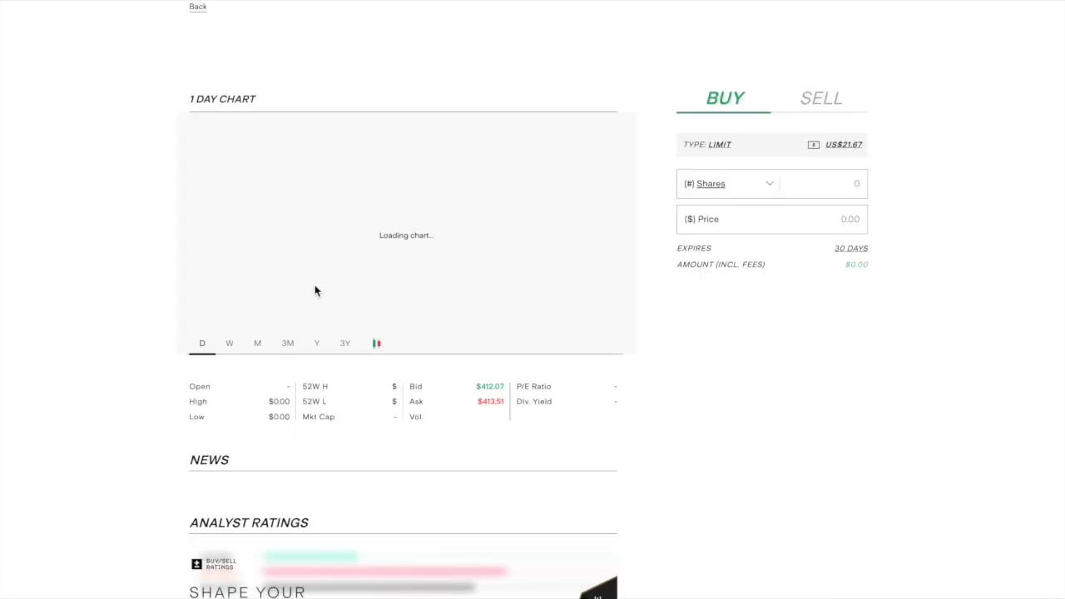
{"action": "left_click", "coordinate": [286, 343]}
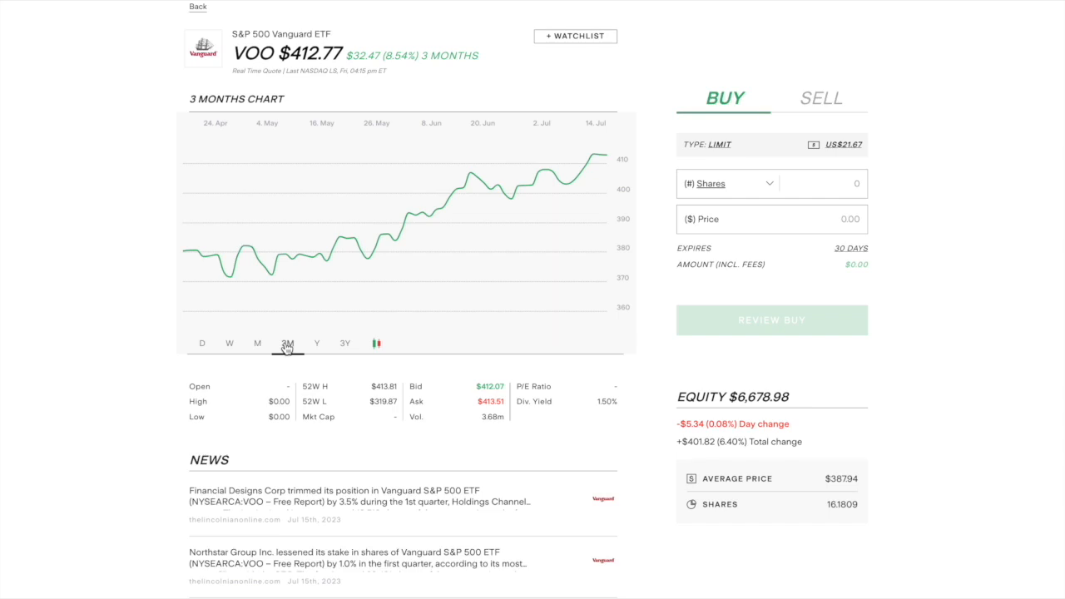
{"action": "mouse_move", "coordinate": [277, 233]}
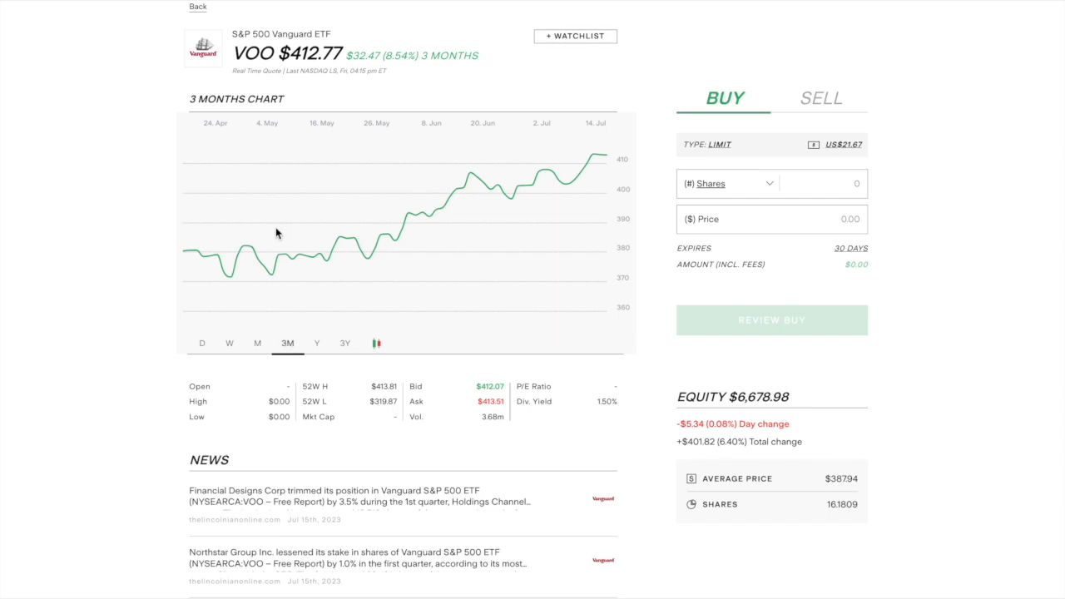
{"action": "left_click", "coordinate": [198, 7]}
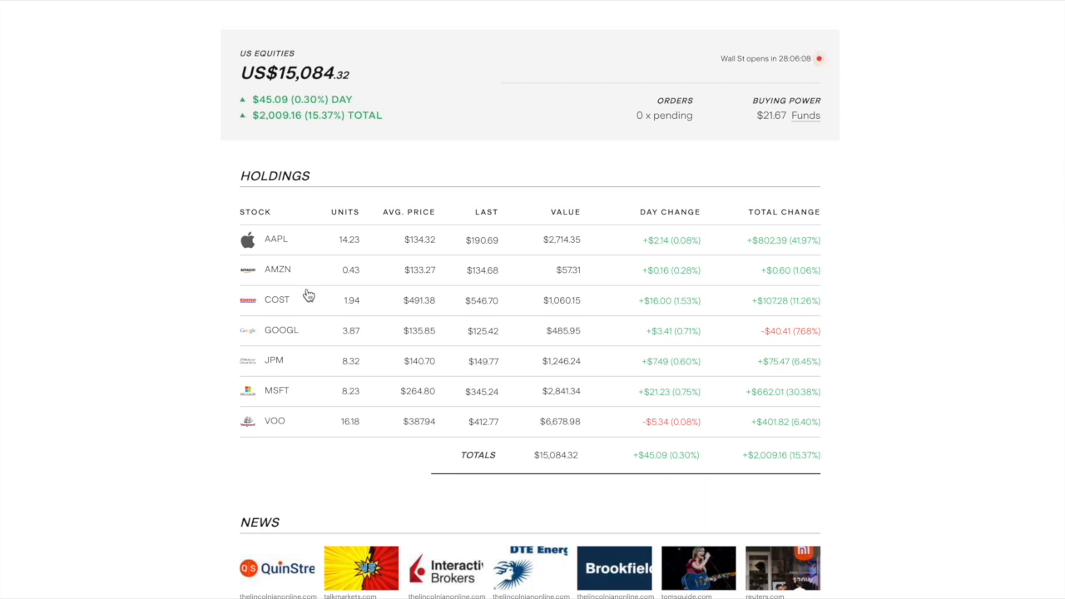
{"action": "mouse_move", "coordinate": [299, 298]}
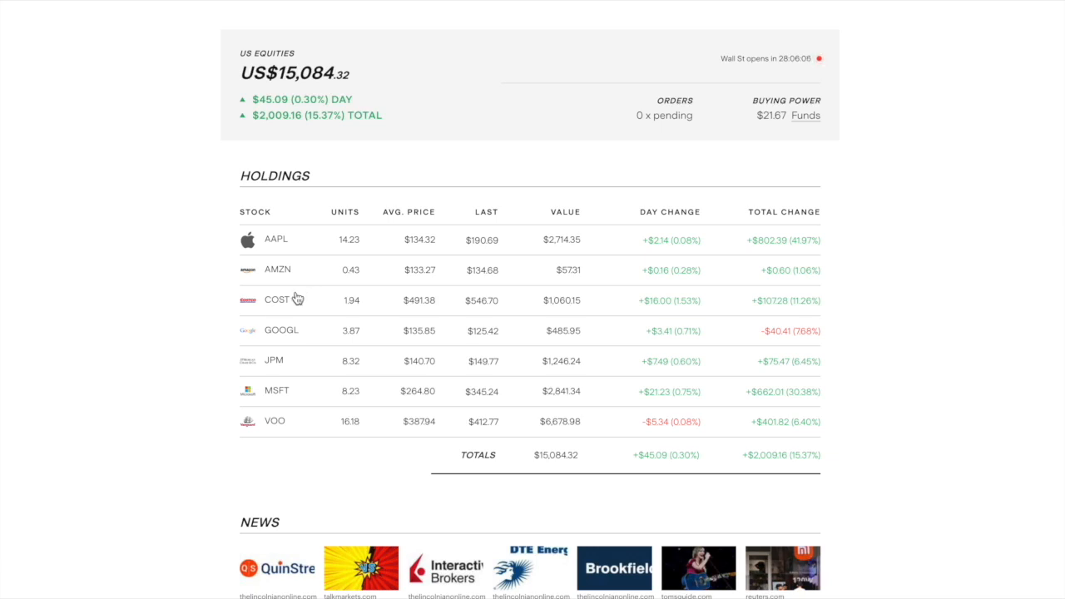
View the Costco and Apple holdings' three-month charts, returning to the US holdings table after each.
{"action": "left_click", "coordinate": [276, 300]}
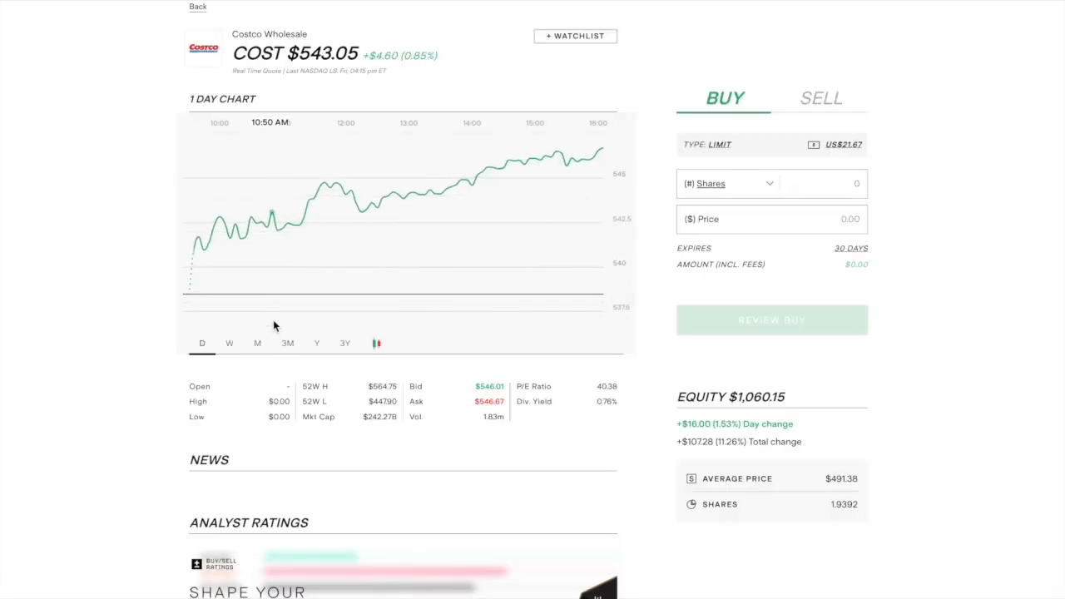
{"action": "left_click", "coordinate": [286, 342]}
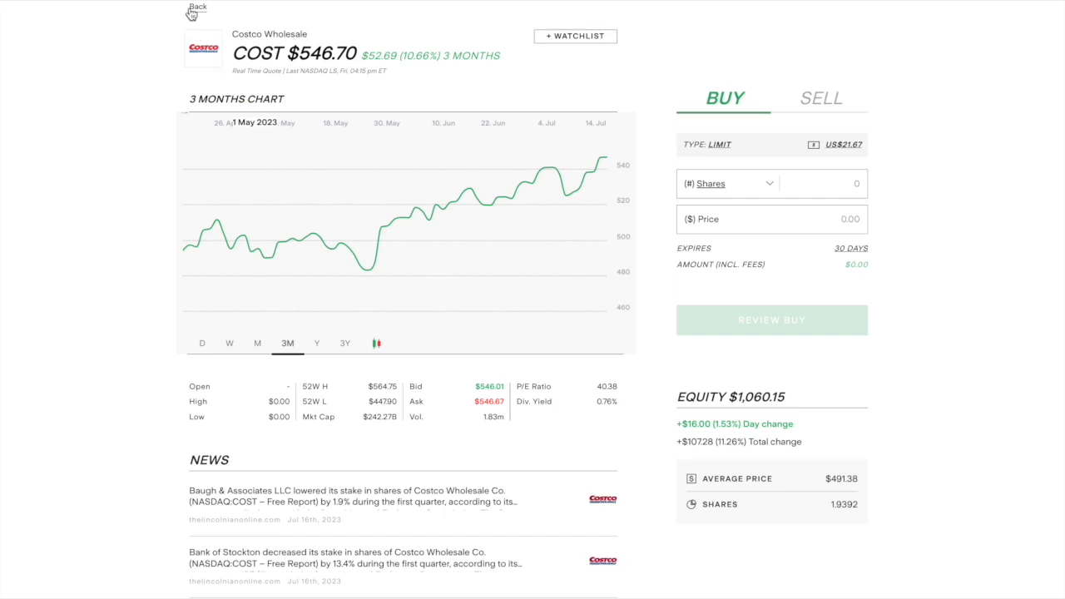
{"action": "left_click", "coordinate": [197, 7]}
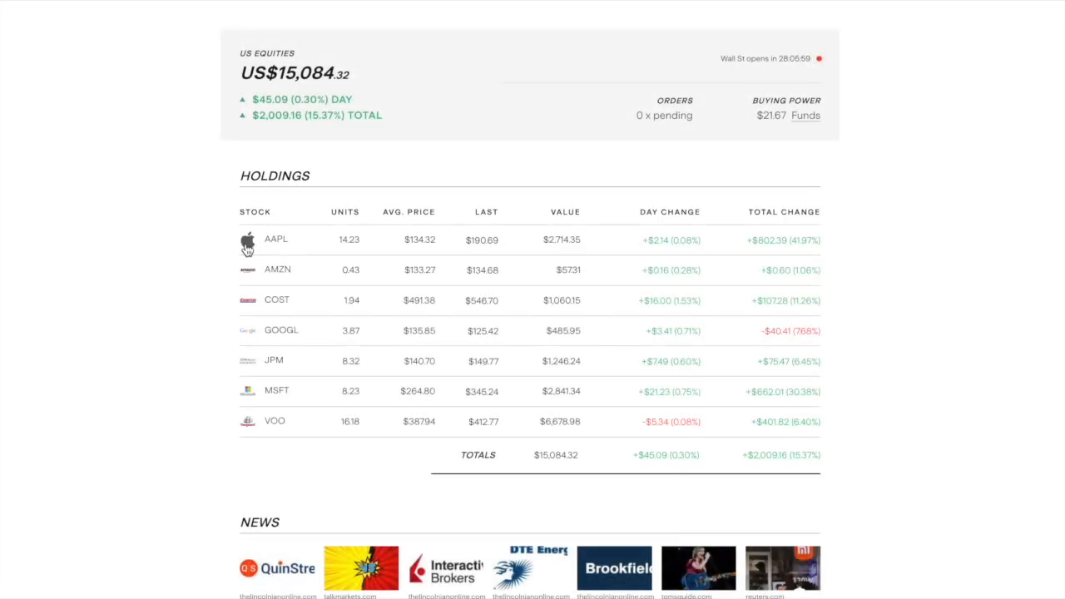
{"action": "left_click", "coordinate": [276, 240]}
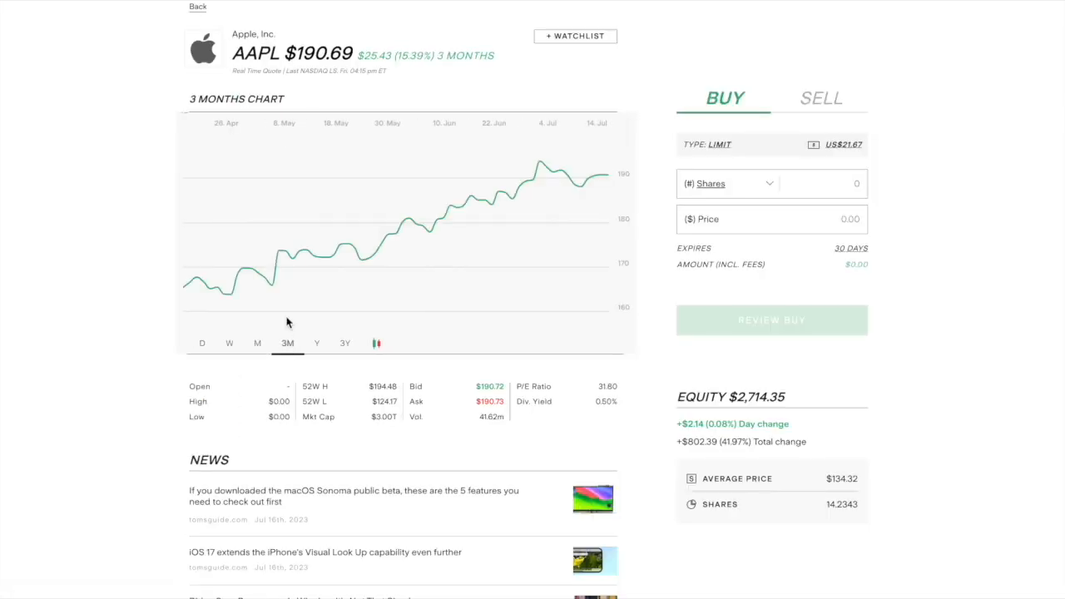
{"action": "left_click", "coordinate": [197, 7]}
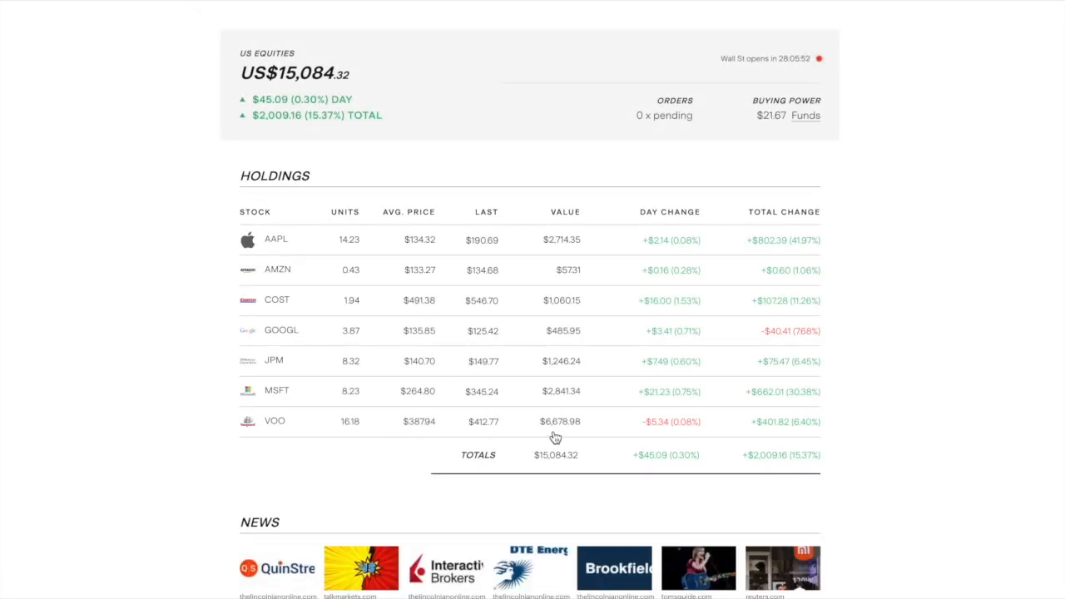
{"action": "mouse_move", "coordinate": [459, 266]}
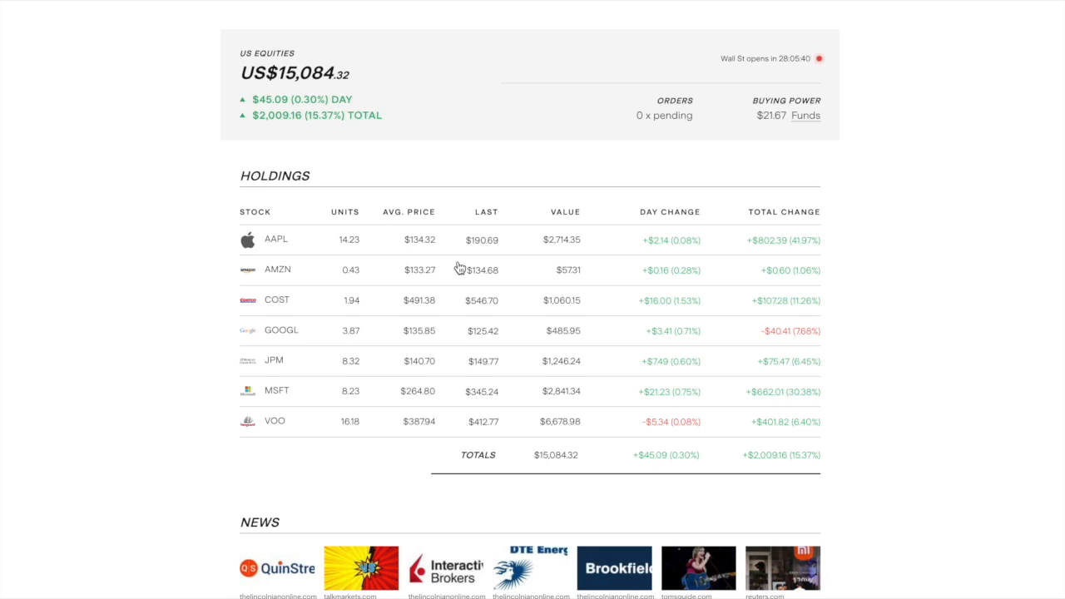
{"action": "mouse_move", "coordinate": [336, 47]}
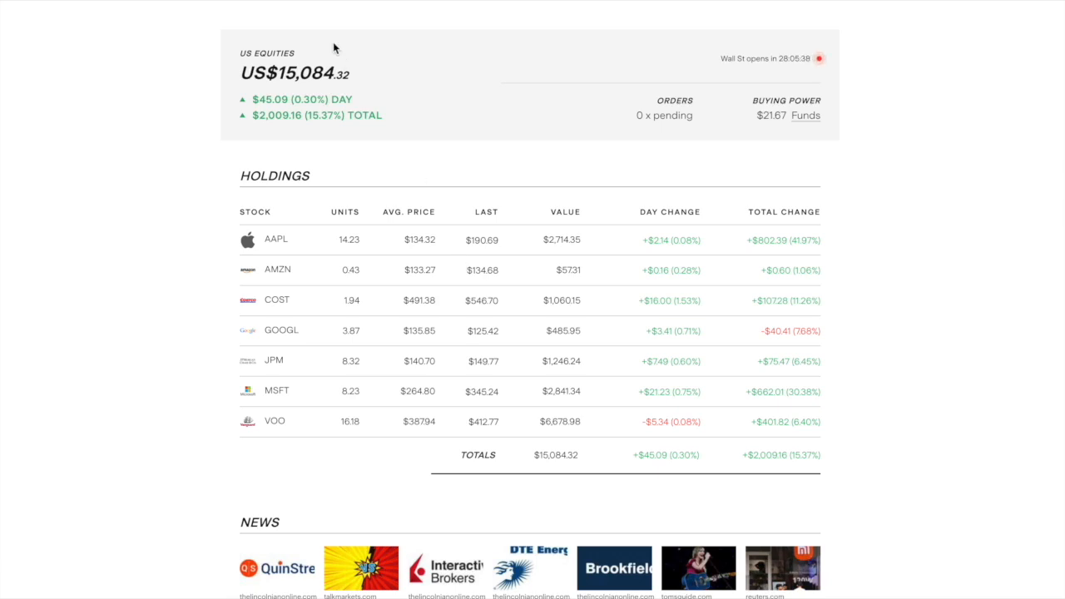
{"action": "mouse_move", "coordinate": [373, 137]}
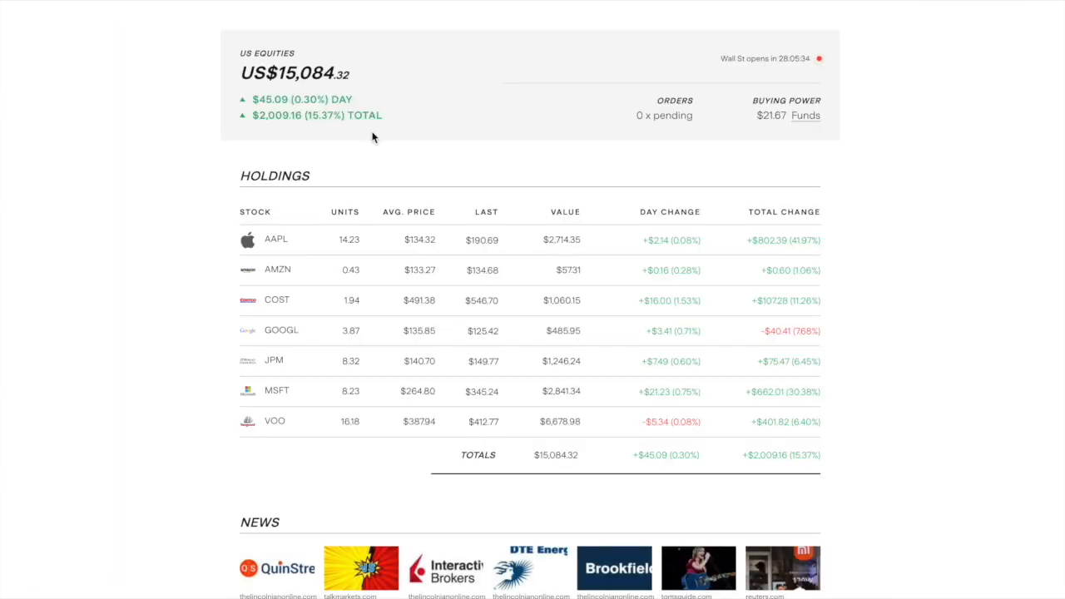
{"action": "mouse_move", "coordinate": [324, 210]}
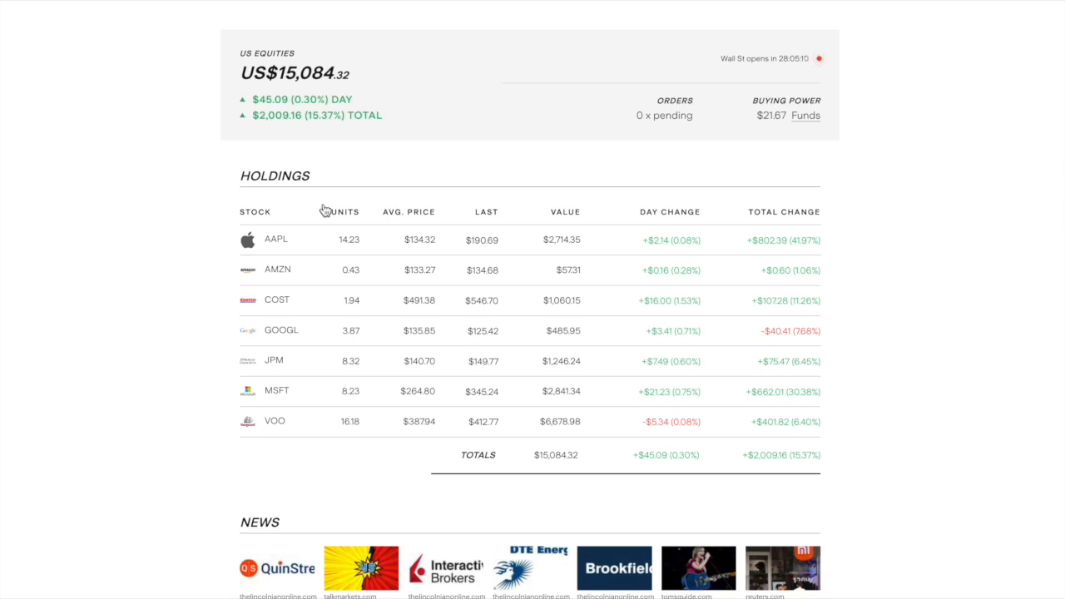
{"action": "mouse_move", "coordinate": [417, 303]}
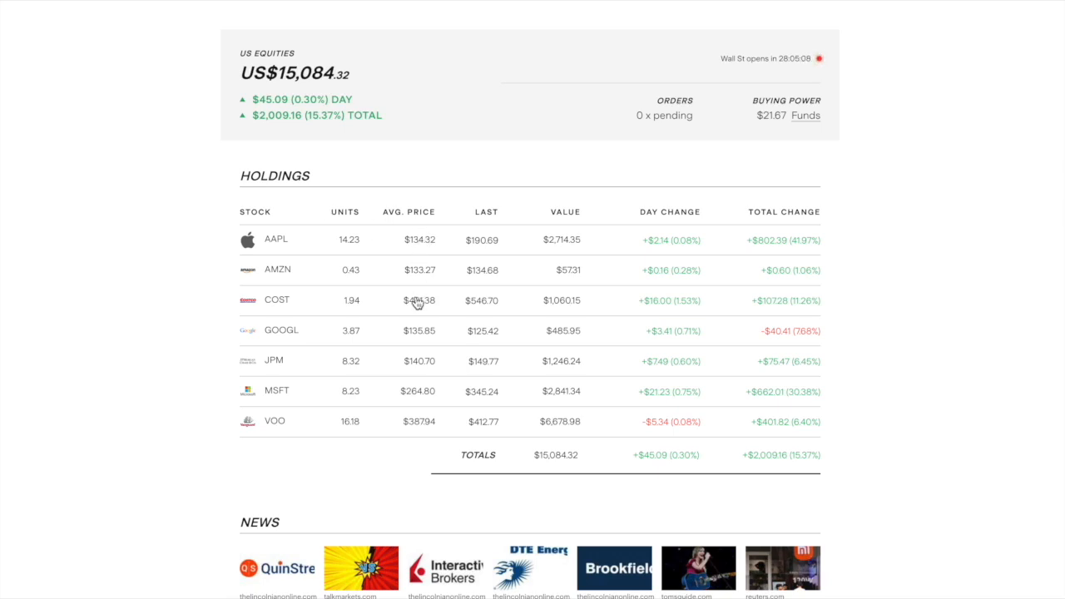
{"action": "mouse_move", "coordinate": [442, 307]}
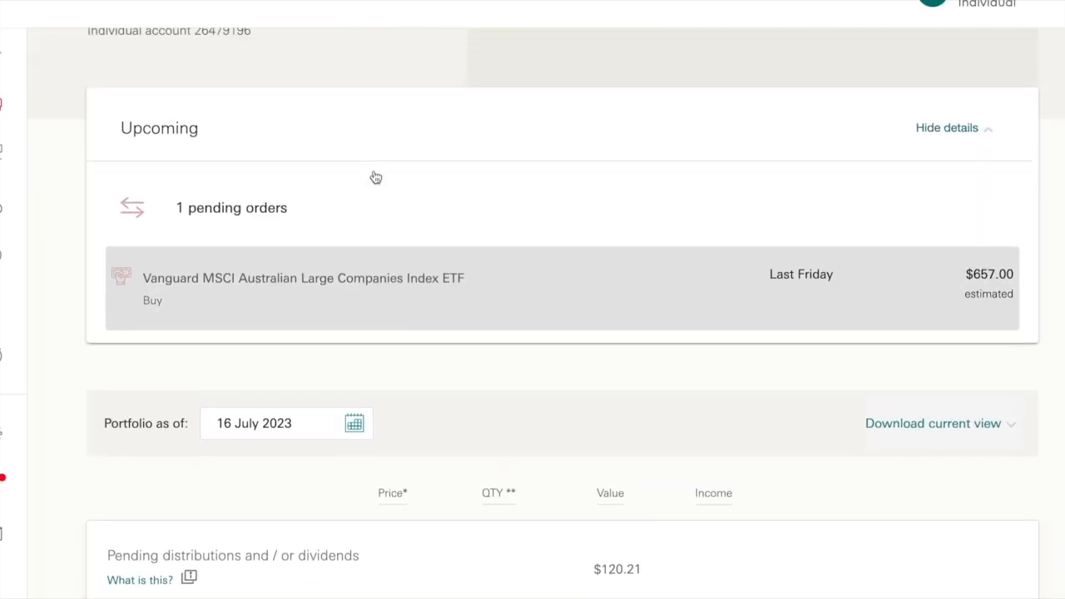
Scroll the Vanguard portfolio between the pending order, cash account balance and ETF holding rows.
{"action": "scroll", "scroll_direction": "down", "scroll_amount": 3}
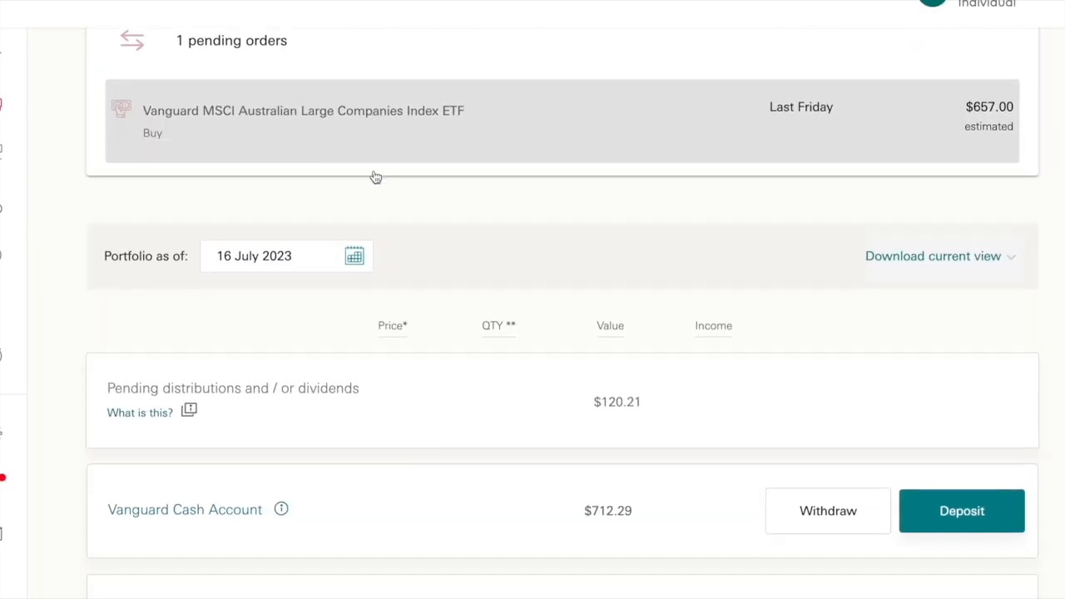
{"action": "scroll", "scroll_direction": "up", "scroll_amount": 3}
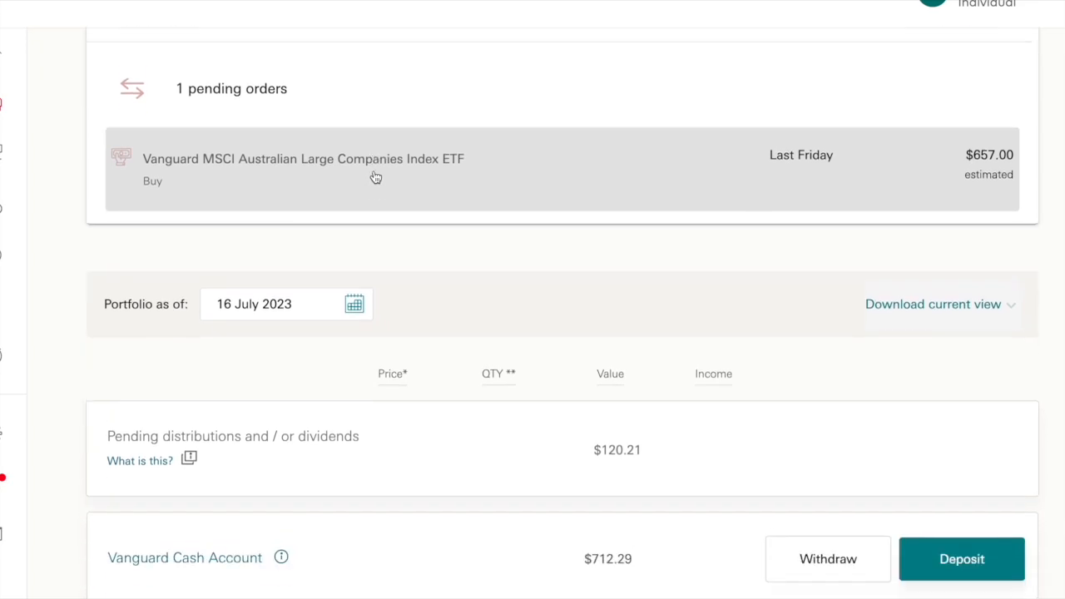
{"action": "scroll", "scroll_direction": "down", "scroll_amount": 3}
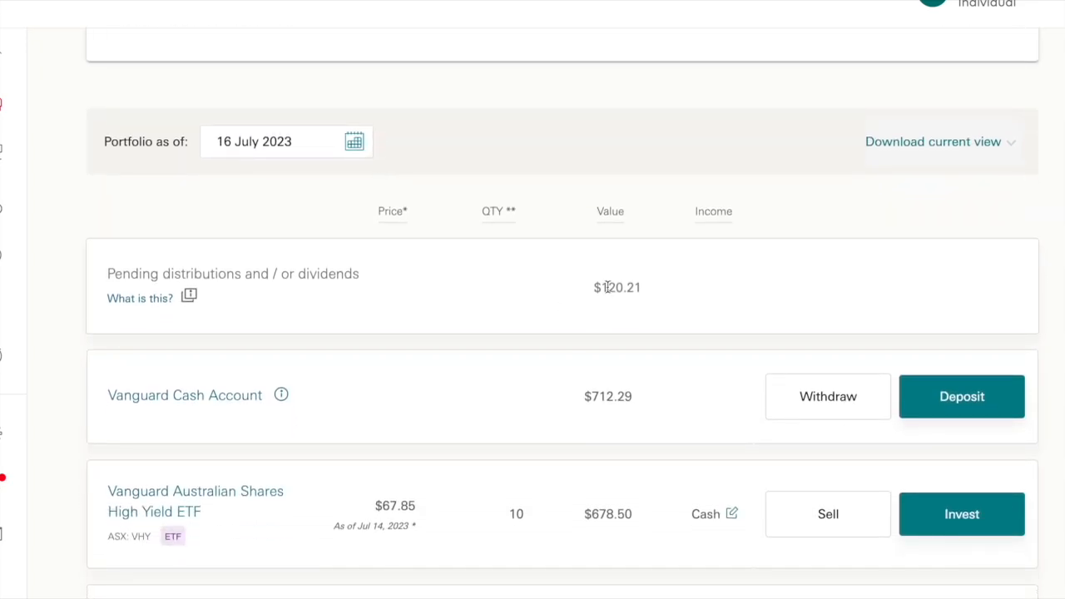
{"action": "scroll", "scroll_direction": "down", "scroll_amount": 3}
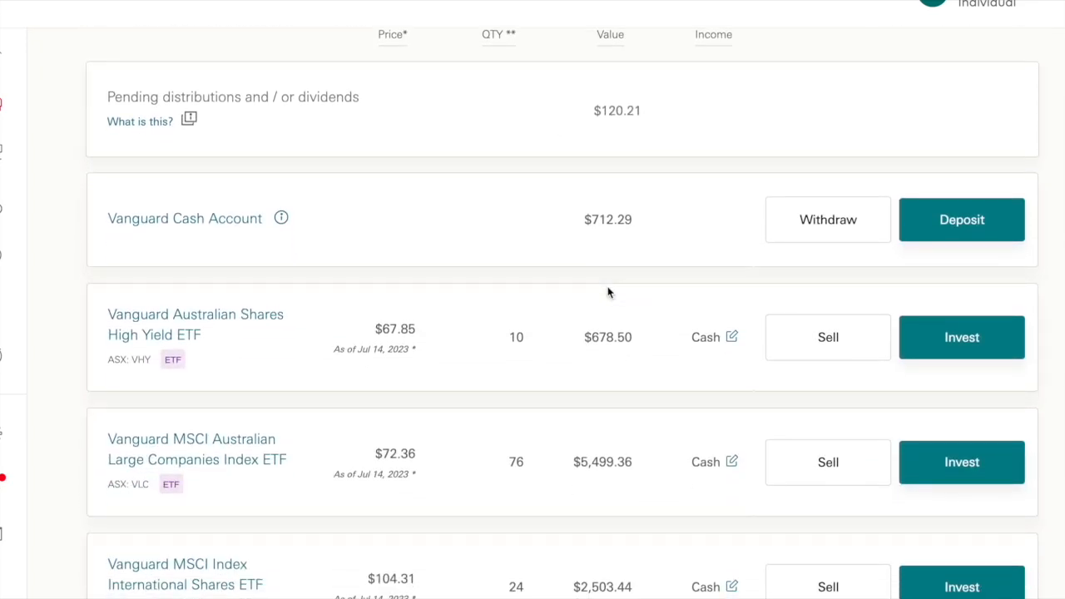
{"action": "scroll", "scroll_direction": "up", "scroll_amount": 3}
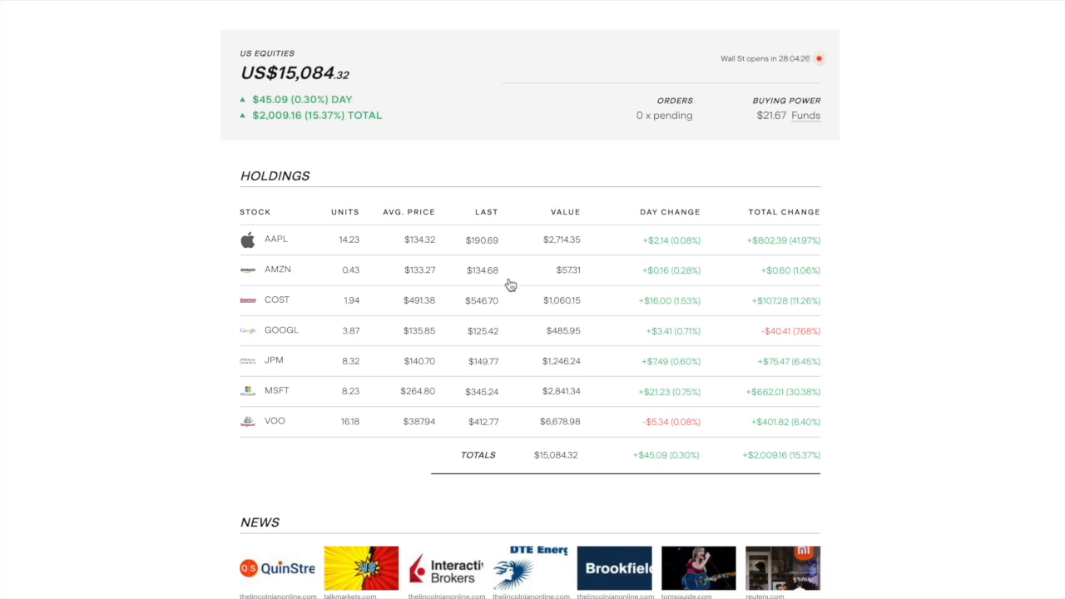
View the one-day charts for VOO at $412.77 and AAPL at $190.69, then return to the holdings table.
{"action": "left_click", "coordinate": [274, 420]}
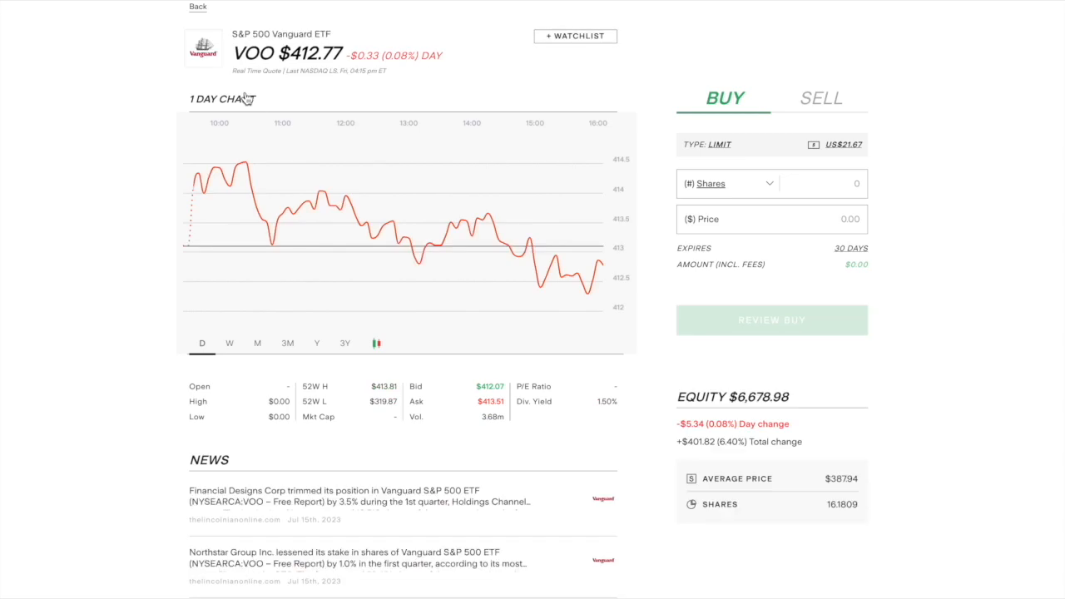
{"action": "left_click", "coordinate": [196, 7]}
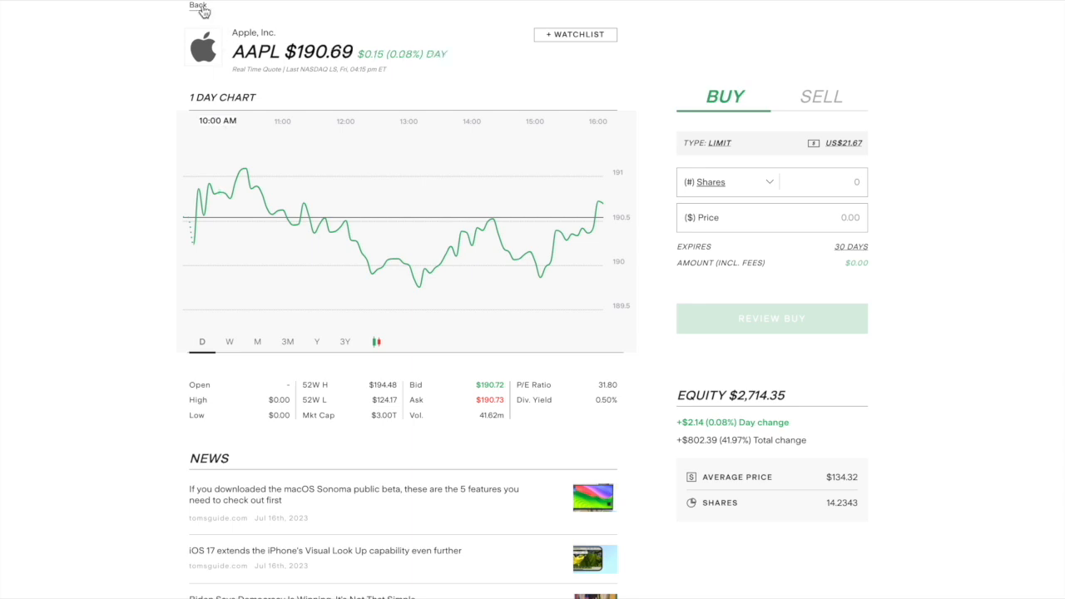
{"action": "left_click", "coordinate": [198, 6]}
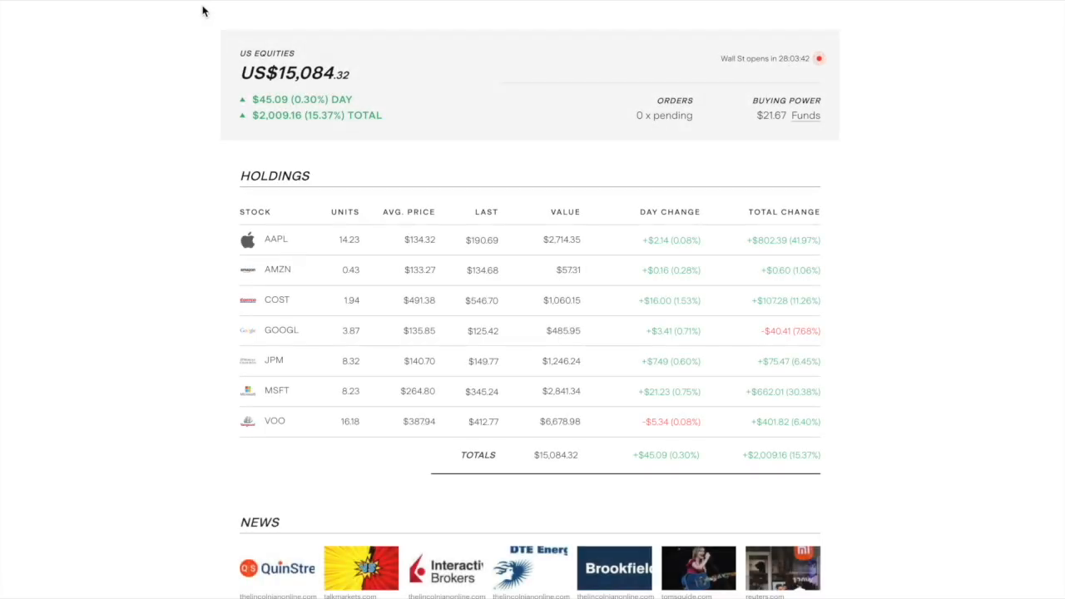
{"action": "mouse_move", "coordinate": [403, 240]}
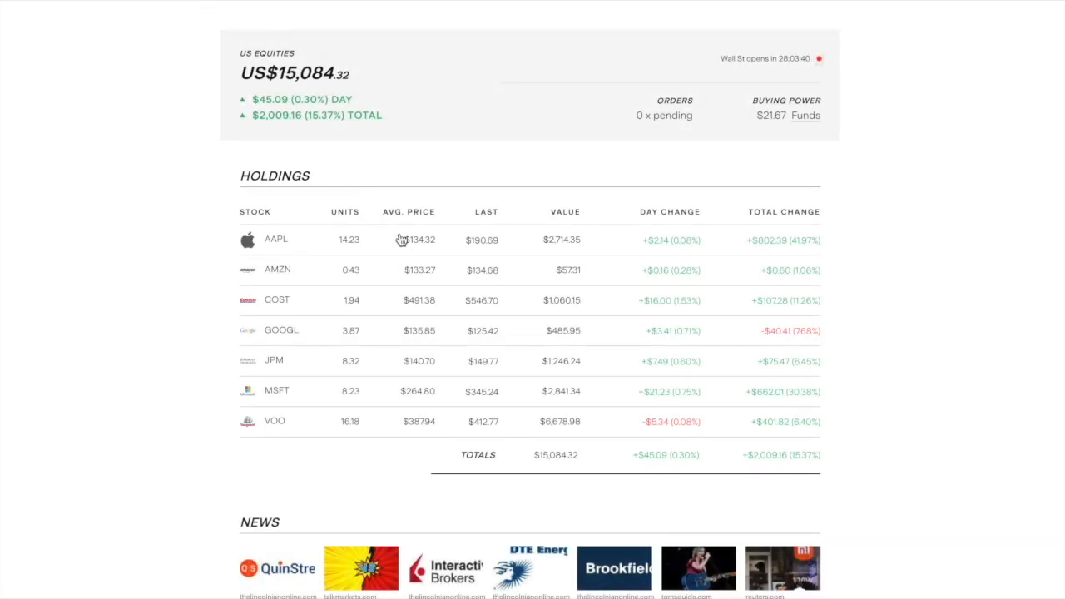
{"action": "mouse_move", "coordinate": [386, 233]}
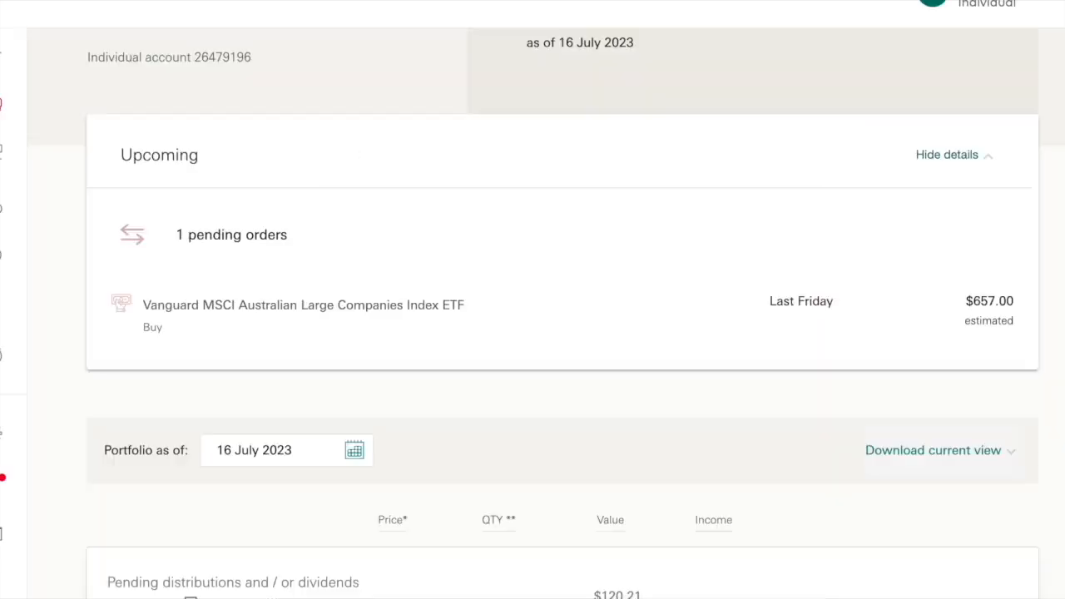
Scroll the page to glance at the Vanguard pending ETF order before the Stake holdings reappear.
{"action": "scroll", "scroll_direction": "up", "scroll_amount": 3}
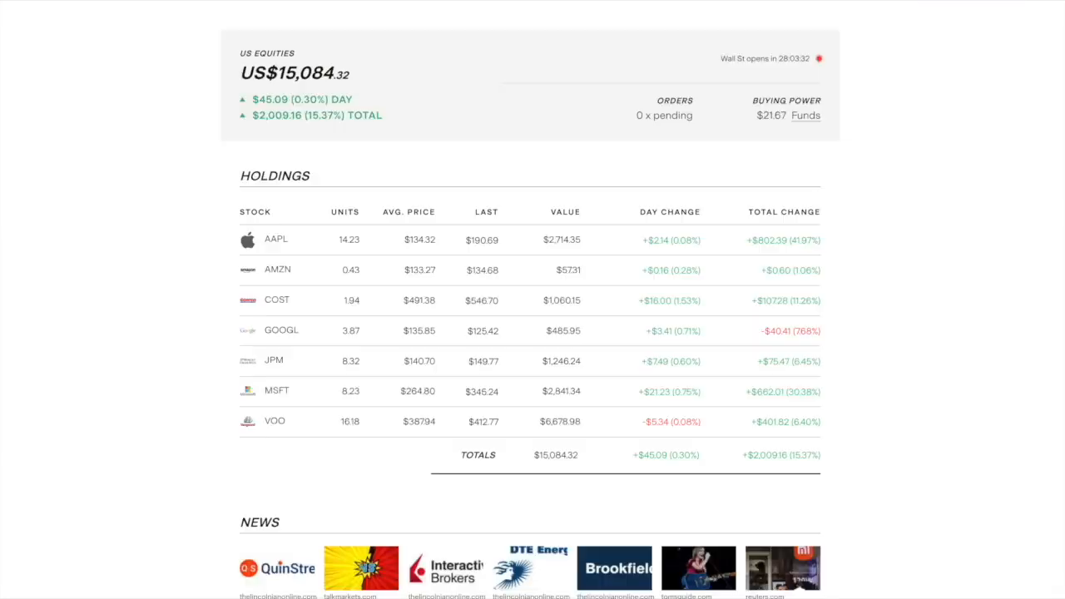
{"action": "mouse_move", "coordinate": [377, 233]}
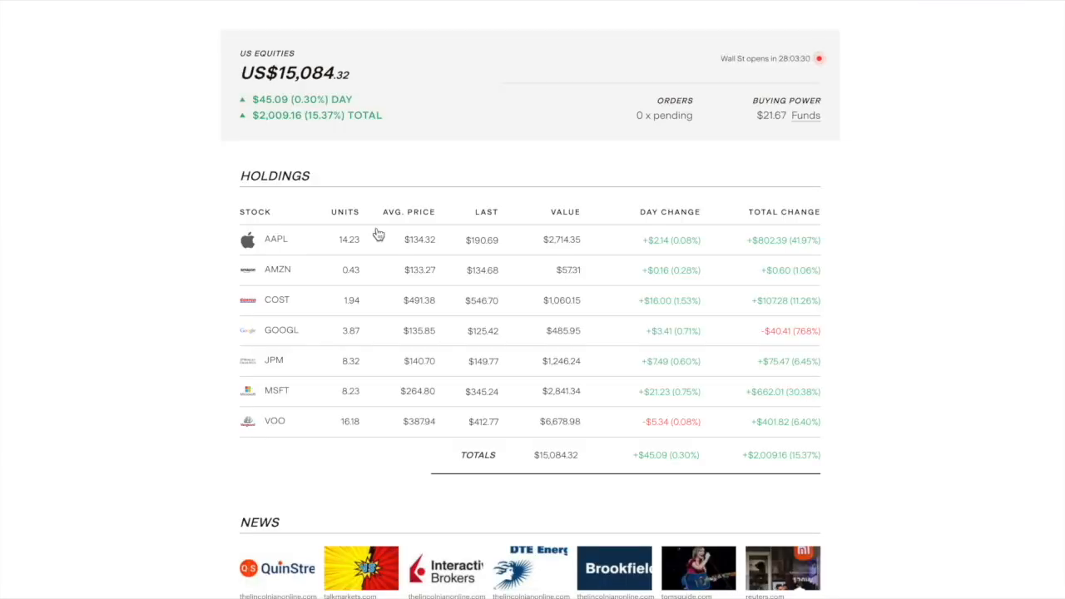
{"action": "mouse_move", "coordinate": [341, 163]}
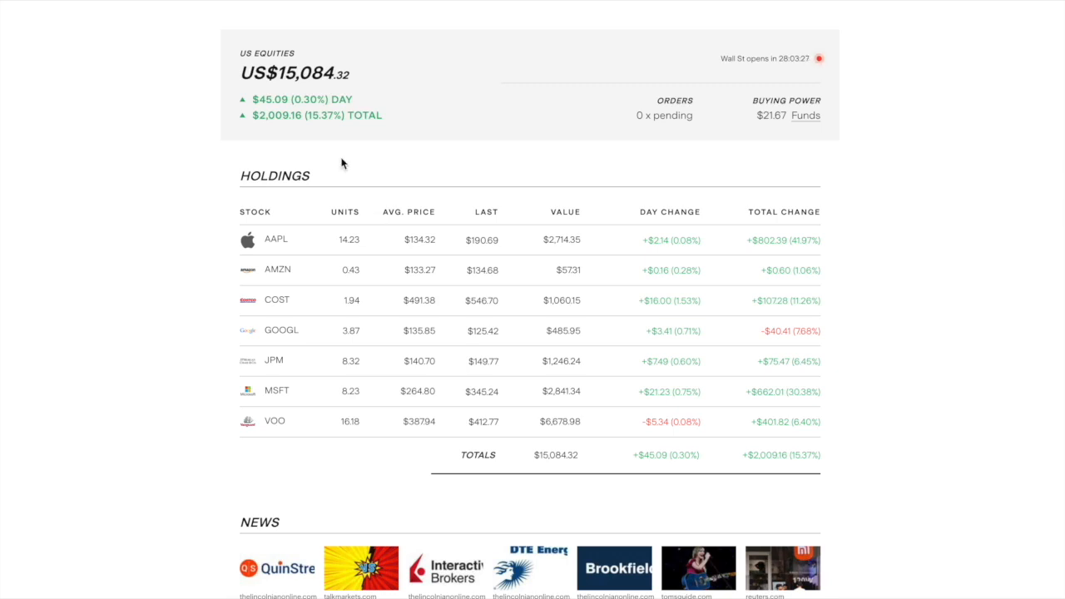
{"action": "scroll", "scroll_direction": "down", "scroll_amount": 3}
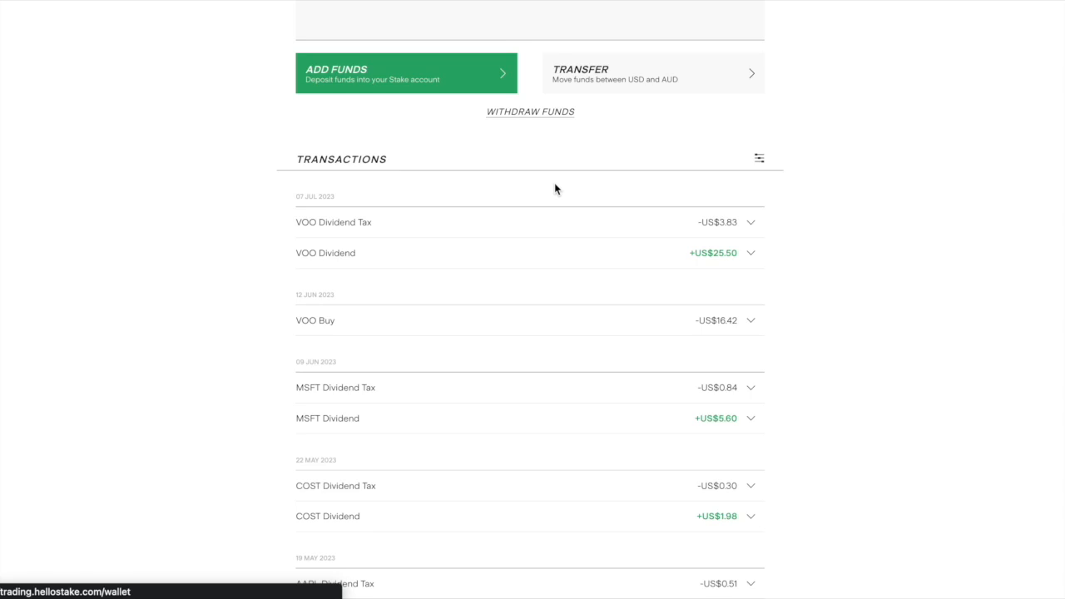
Load and review older wallet transactions including the AMZN, GOOGL, META, QQQ and SPY sells.
{"action": "scroll", "scroll_direction": "up", "scroll_amount": 3}
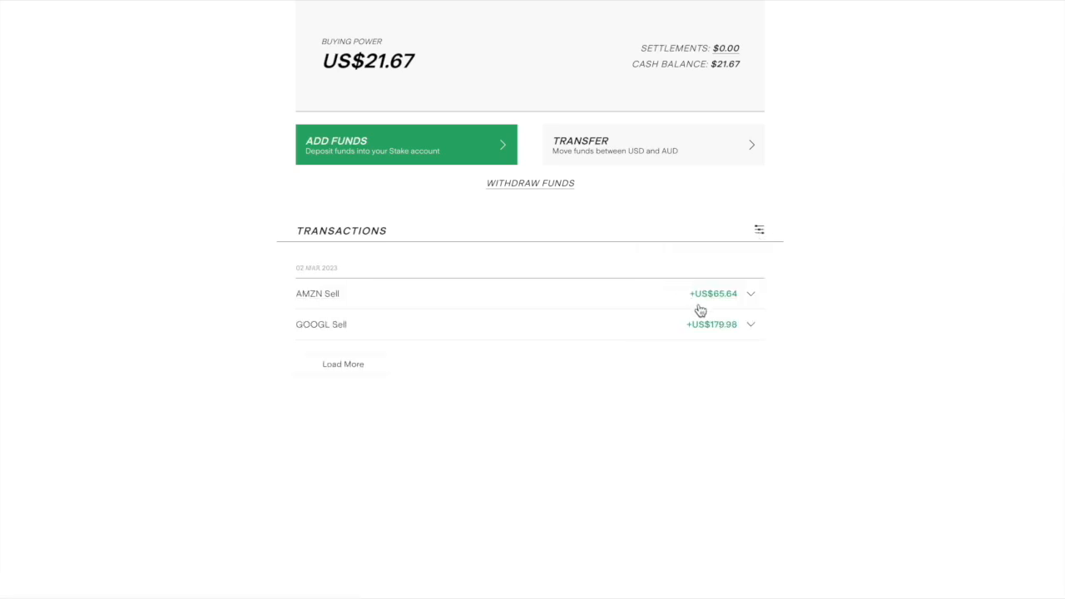
{"action": "left_click", "coordinate": [342, 362]}
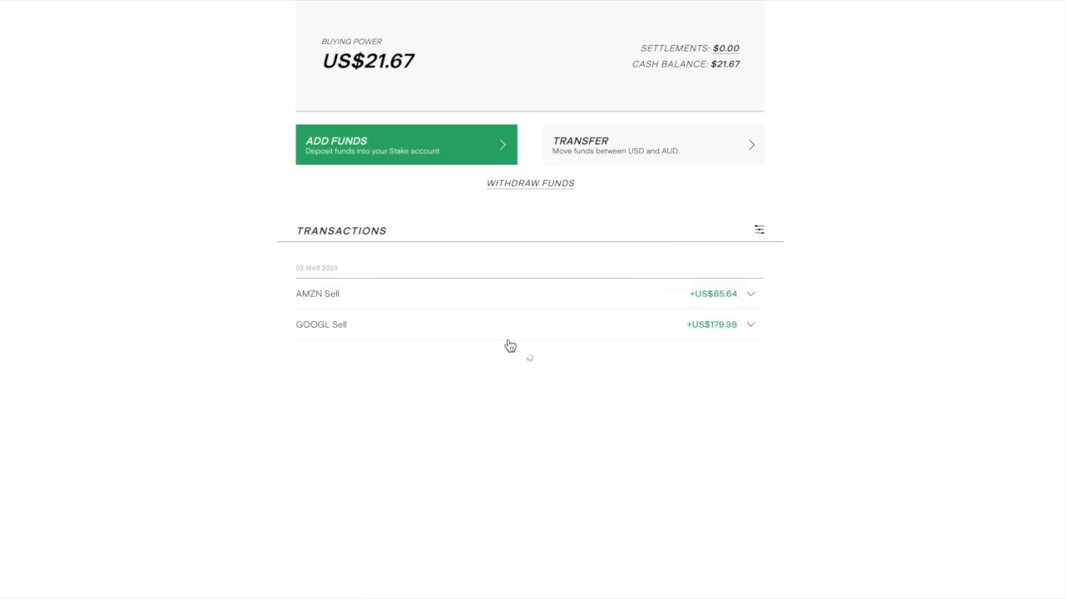
{"action": "scroll", "scroll_direction": "down", "scroll_amount": 3}
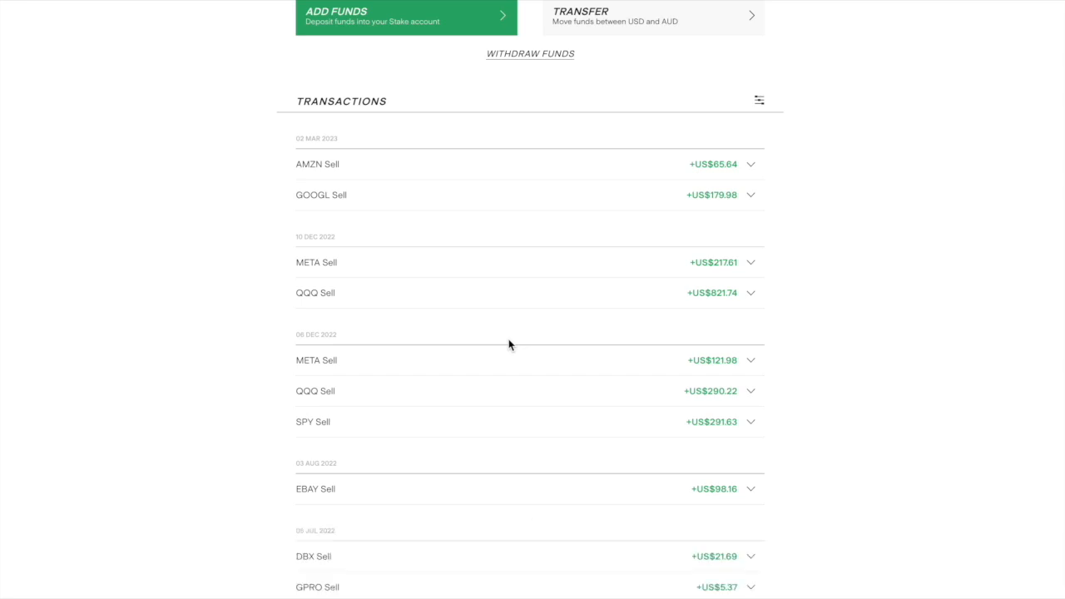
{"action": "scroll", "scroll_direction": "up", "scroll_amount": 3}
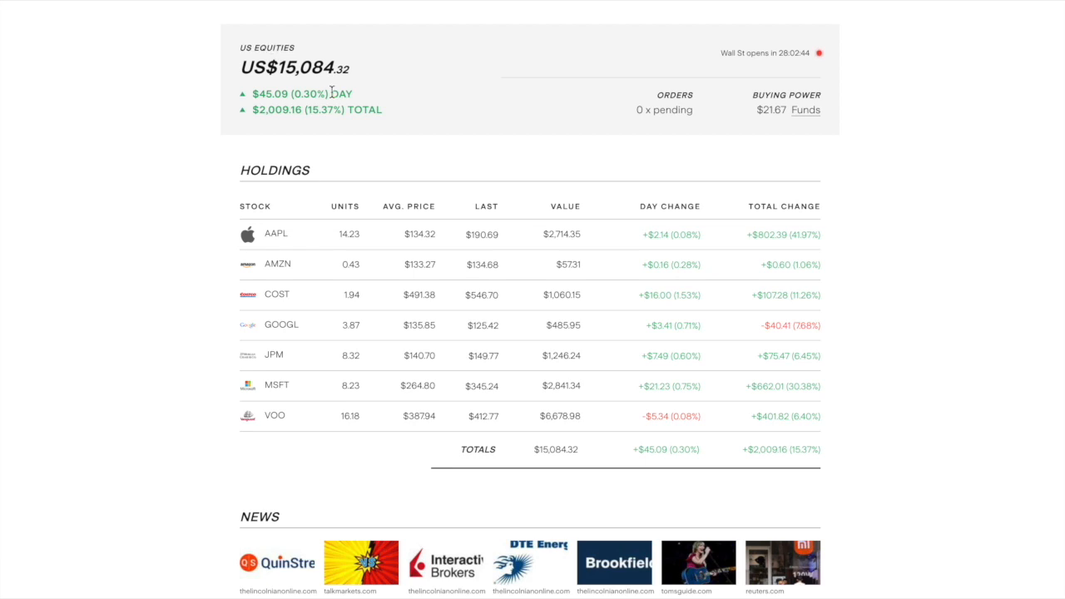
{"action": "mouse_move", "coordinate": [732, 190]}
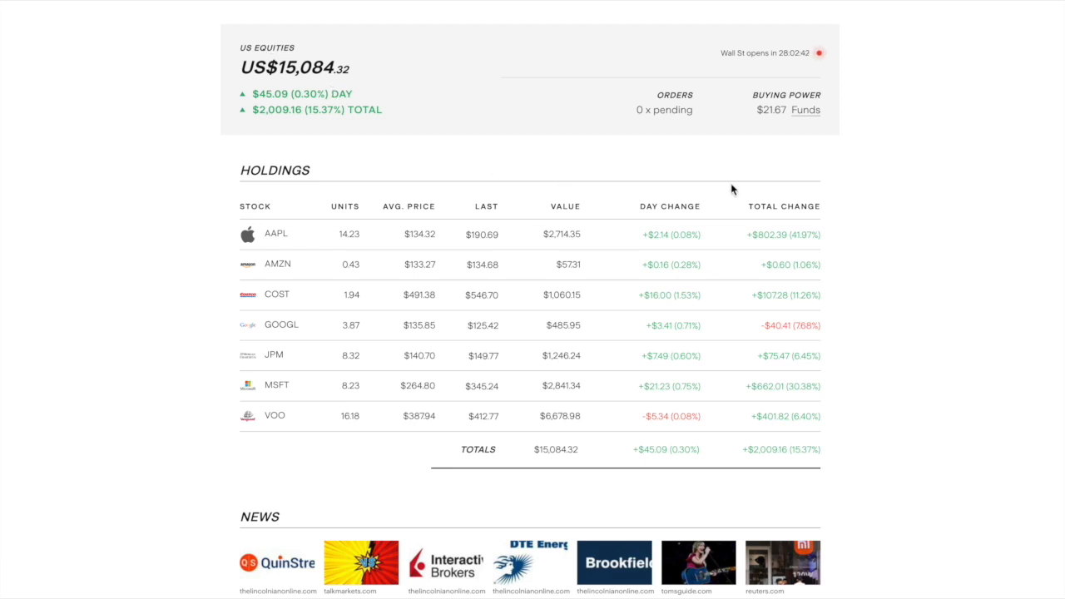
{"action": "mouse_move", "coordinate": [761, 206]}
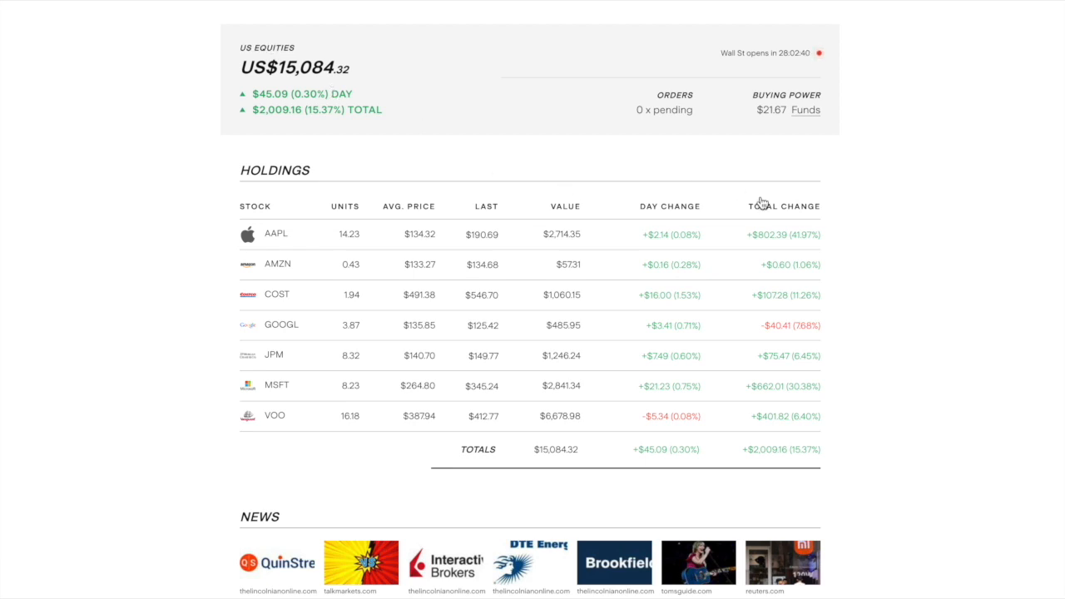